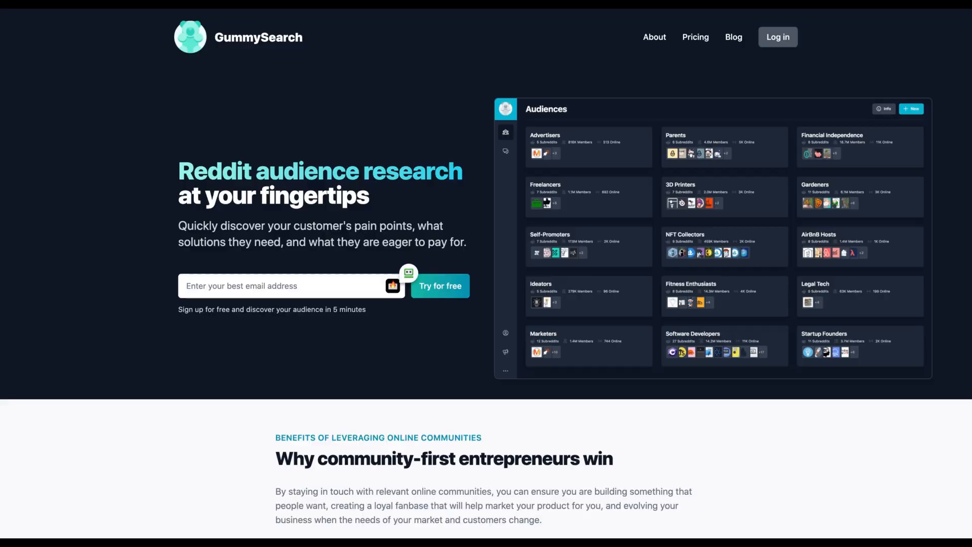
Browse the audiences list, open the SaaS audience and switch to its keyword search.
scroll("down", 3)
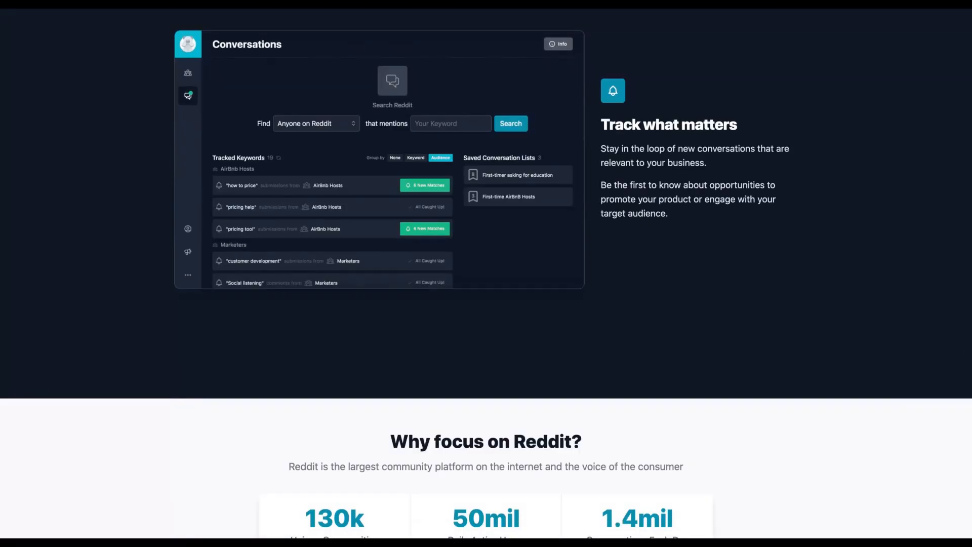
scroll("down", 3)
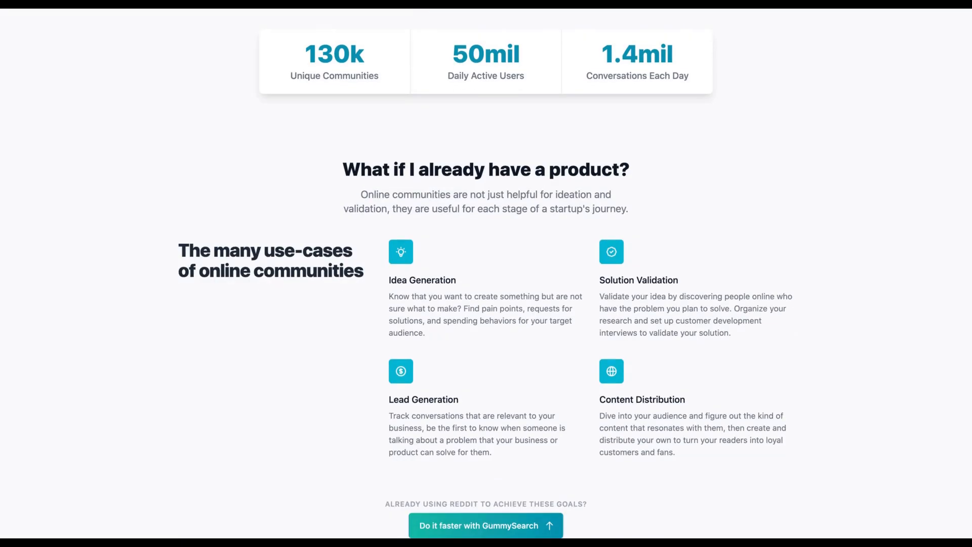
scroll("up", 3)
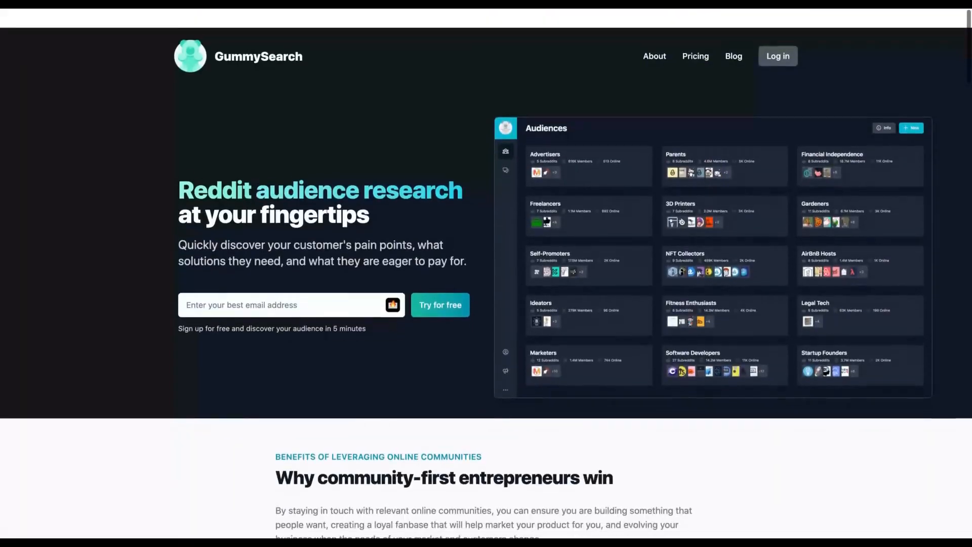
scroll("down", 3)
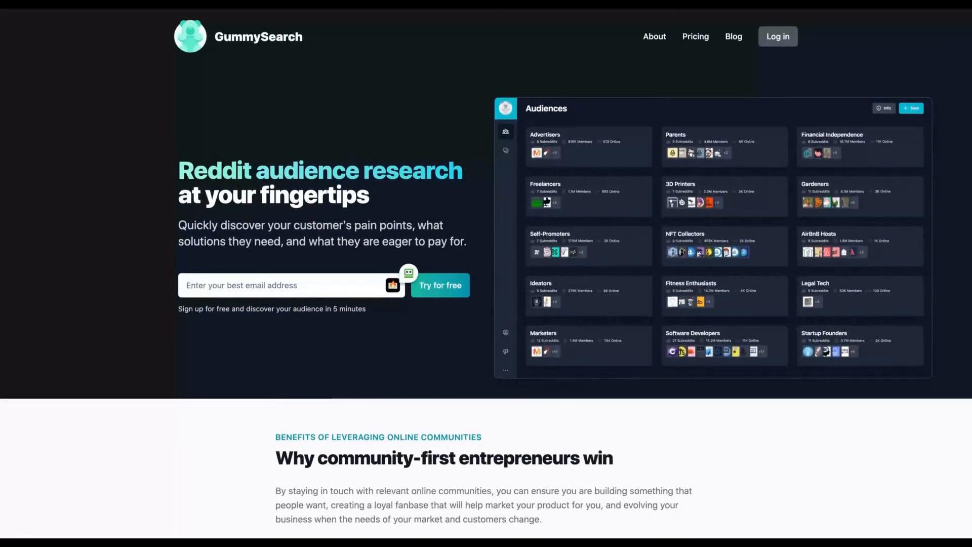
scroll("down", 3)
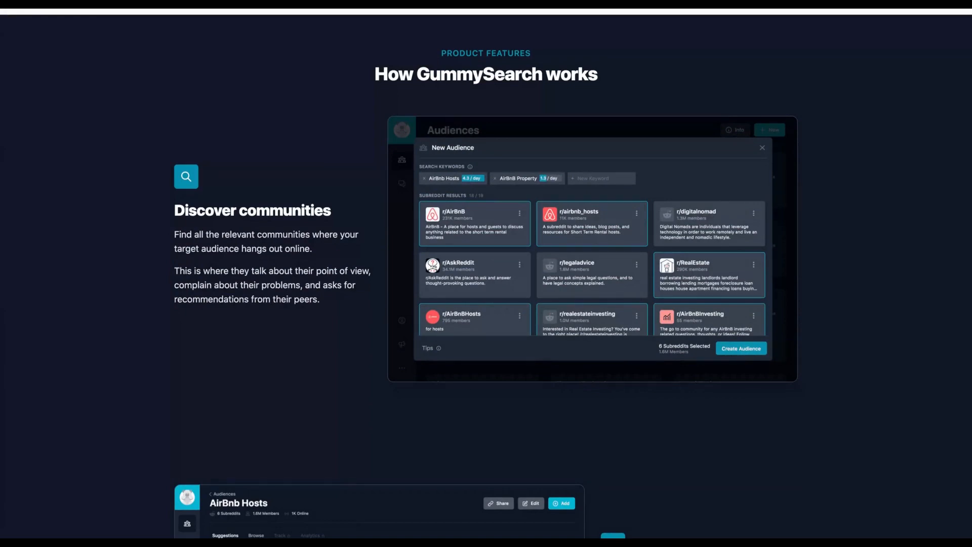
scroll("down", 3)
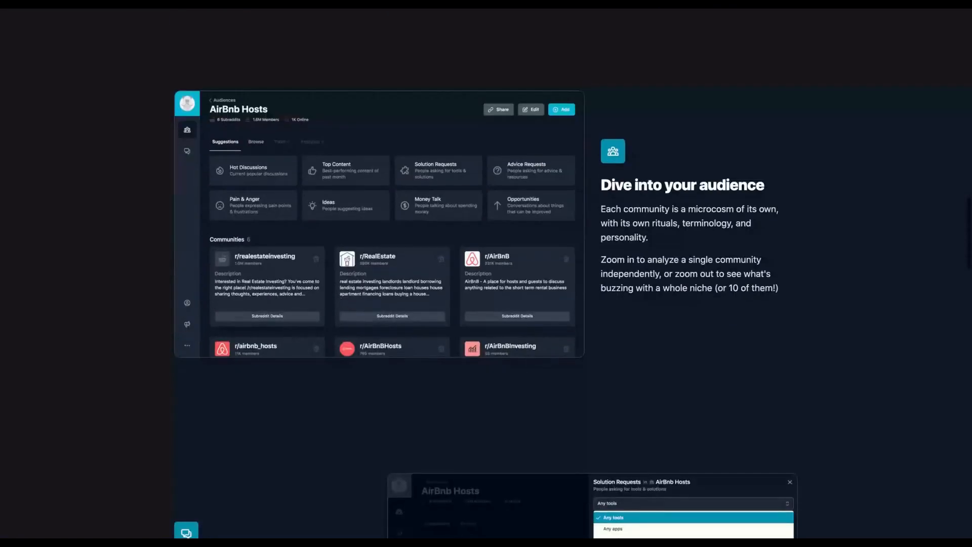
scroll("down", 3)
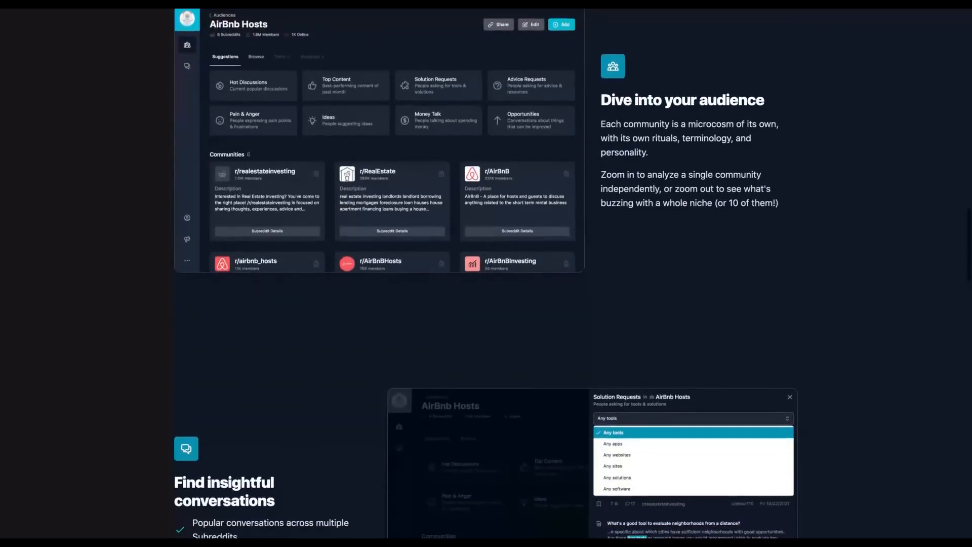
scroll("down", 3)
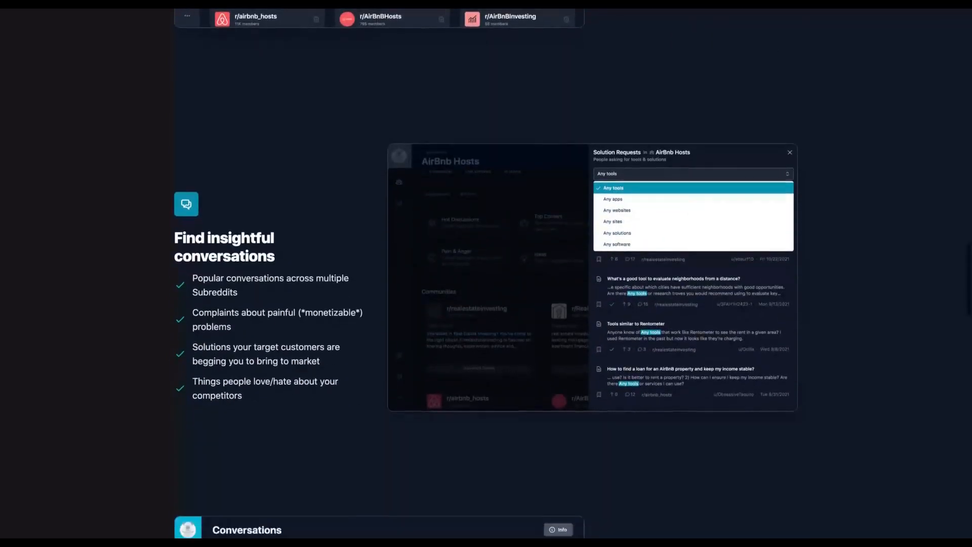
scroll("down", 3)
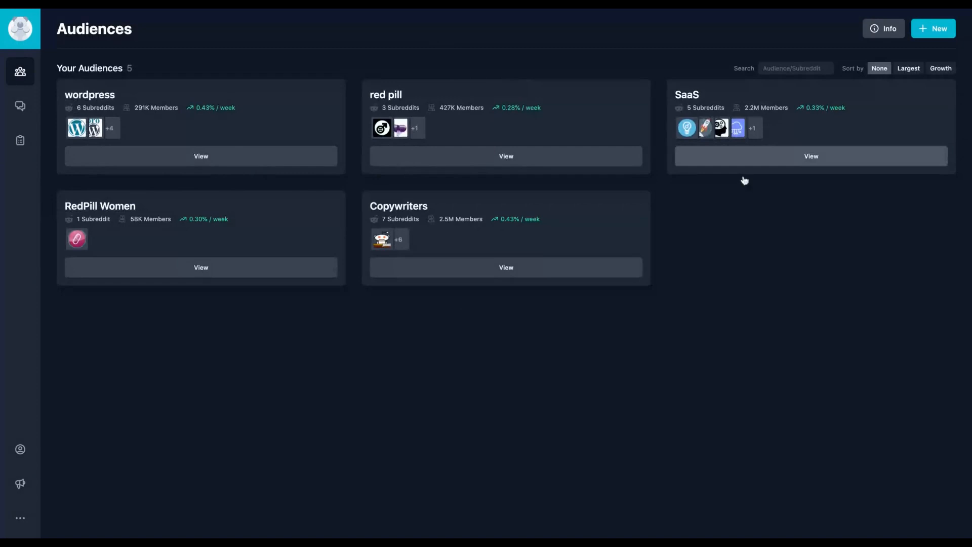
mouse_move(753, 321)
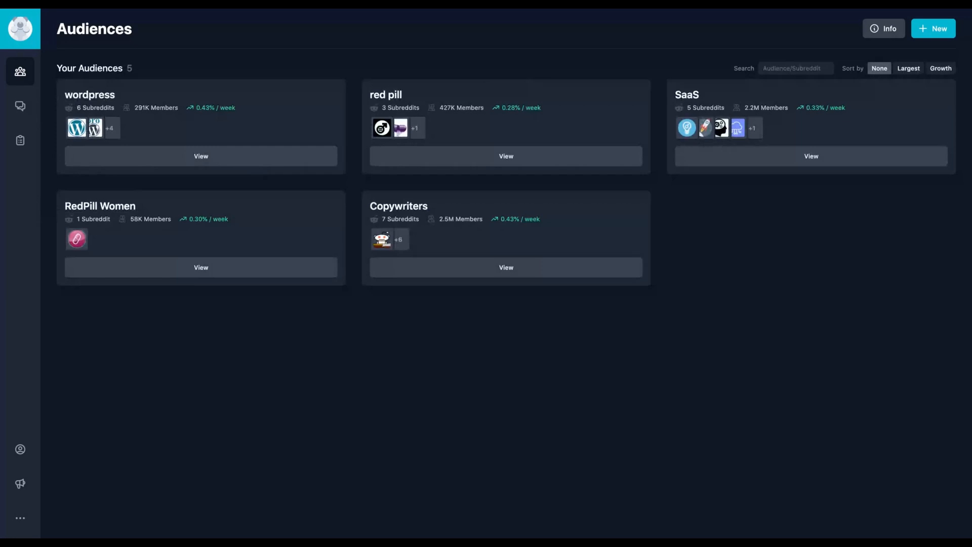
mouse_move(740, 159)
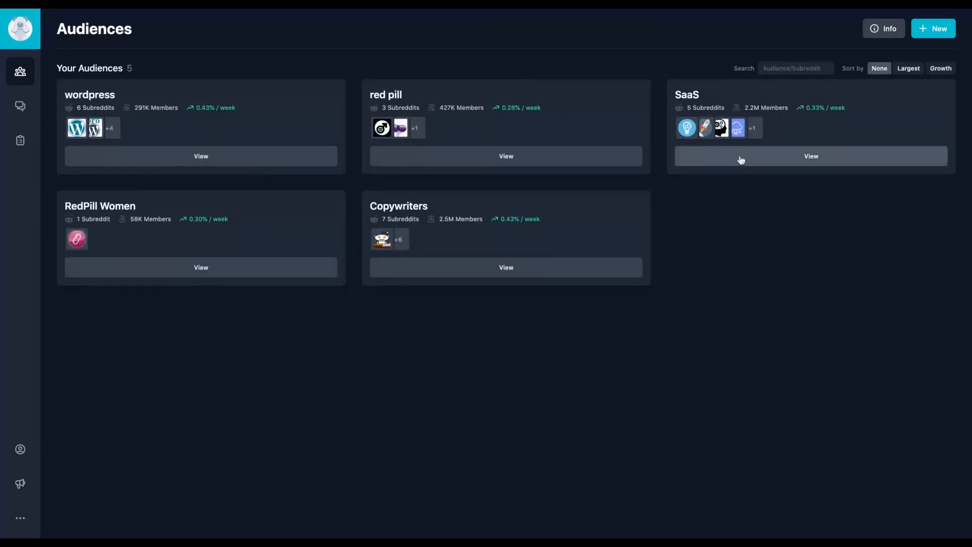
mouse_move(389, 150)
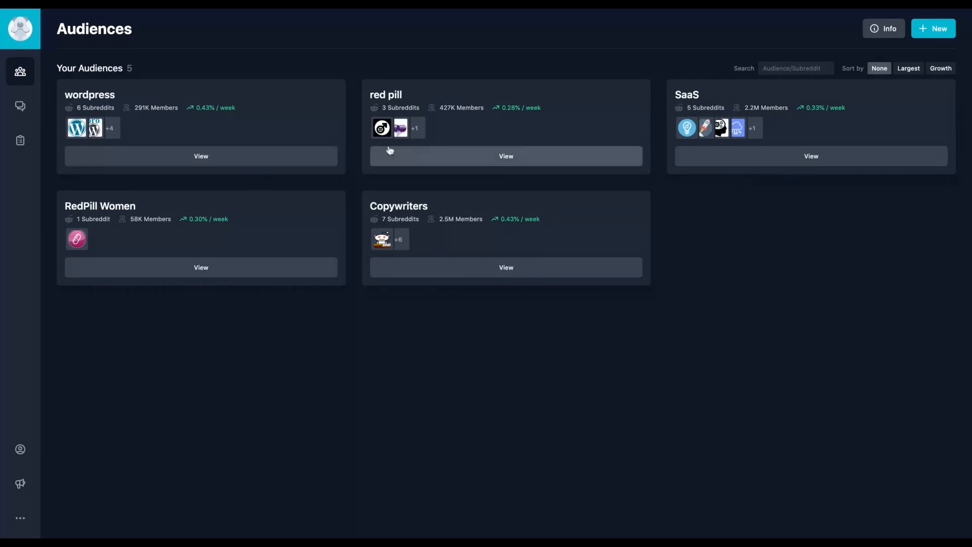
mouse_move(551, 243)
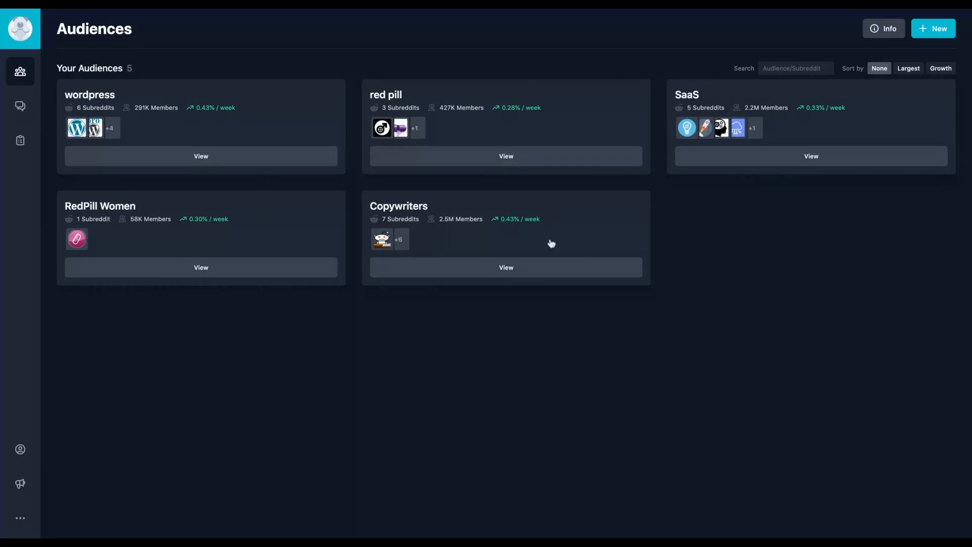
left_click(811, 156)
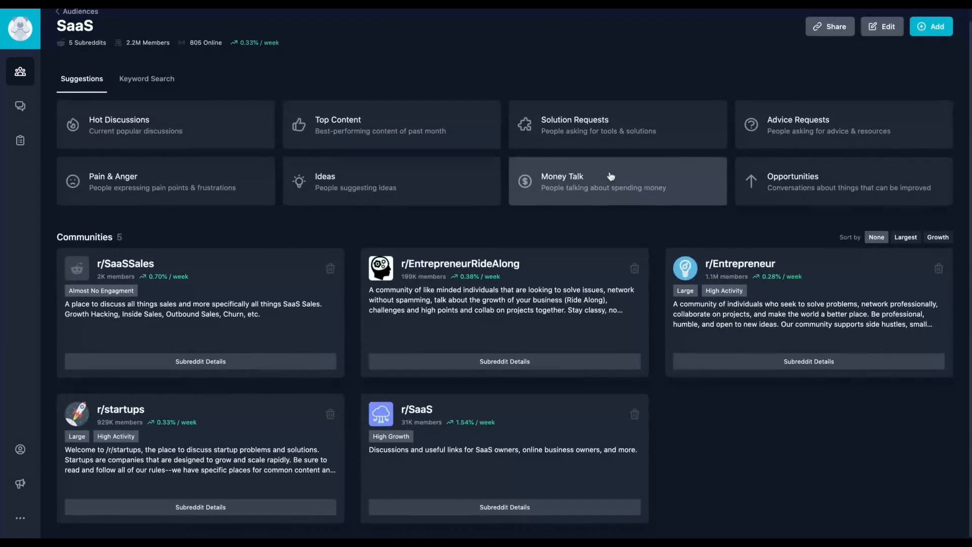
mouse_move(608, 211)
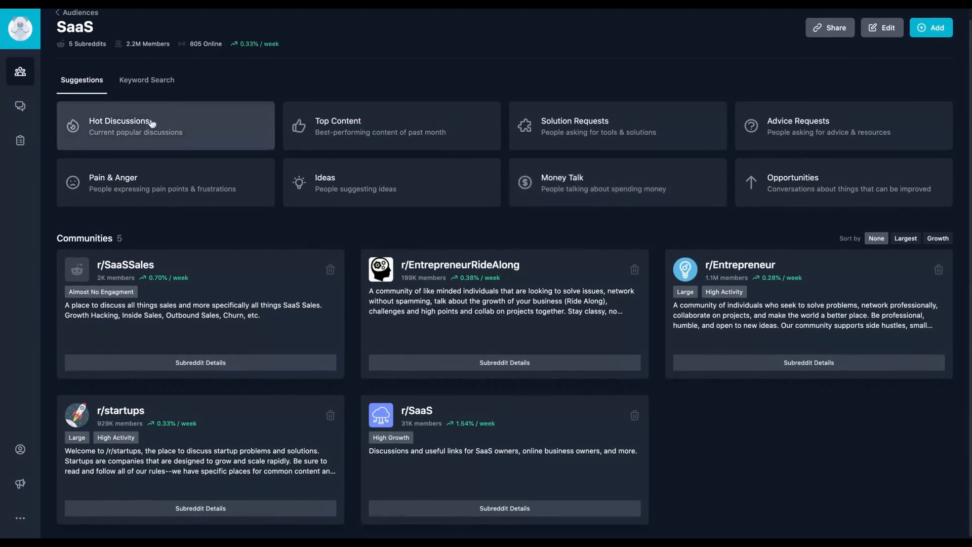
mouse_move(45, 180)
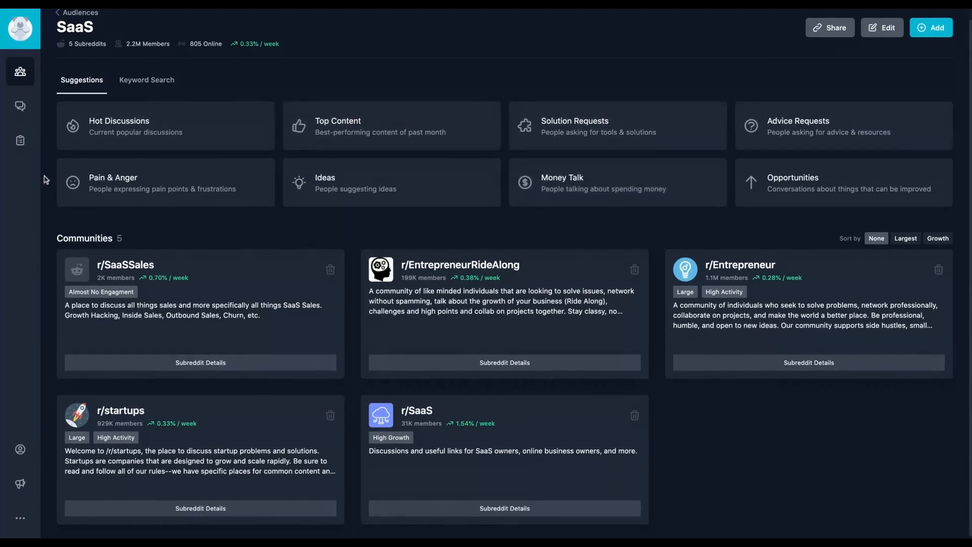
left_click(146, 80)
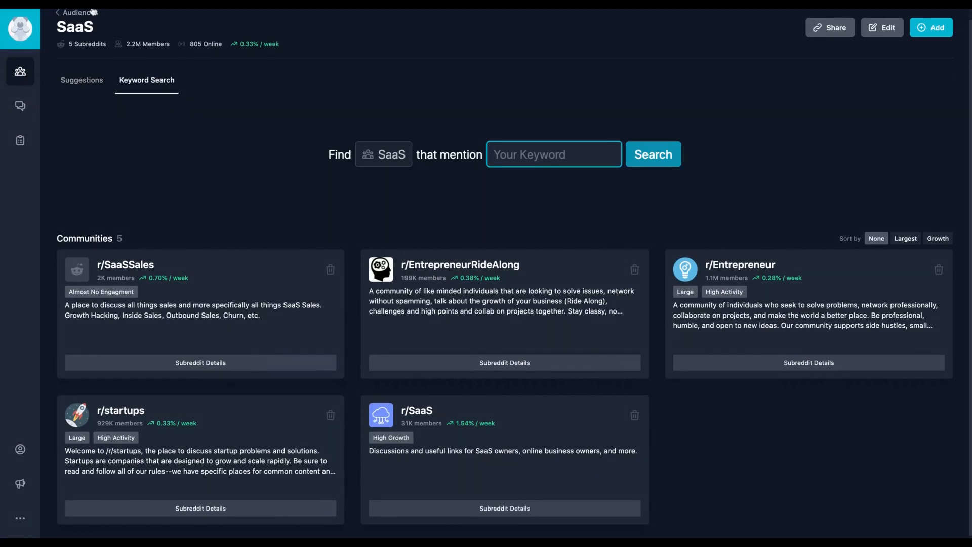
mouse_move(21, 71)
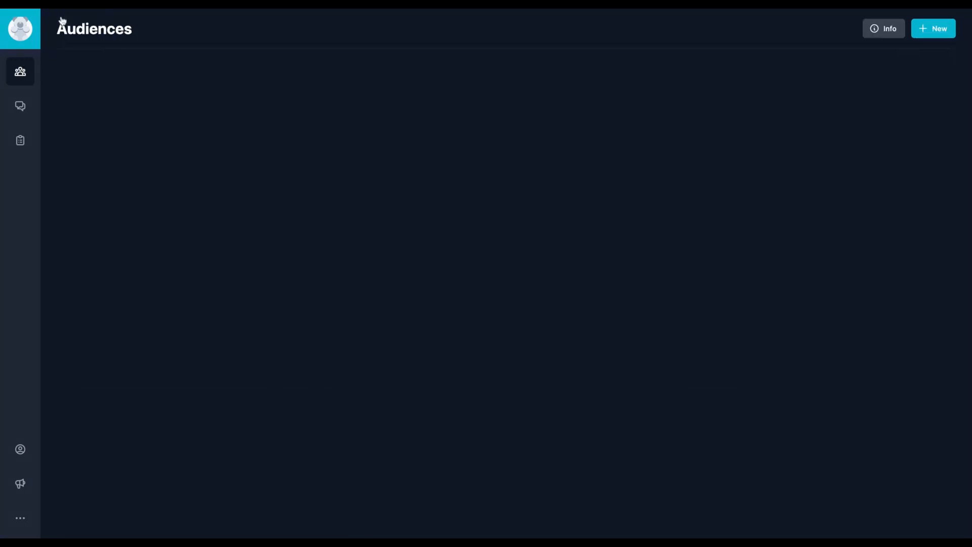
Create the 'Website Flipping' audience from five suggested subreddits, including r/Flipping and r/juststart.
left_click(933, 28)
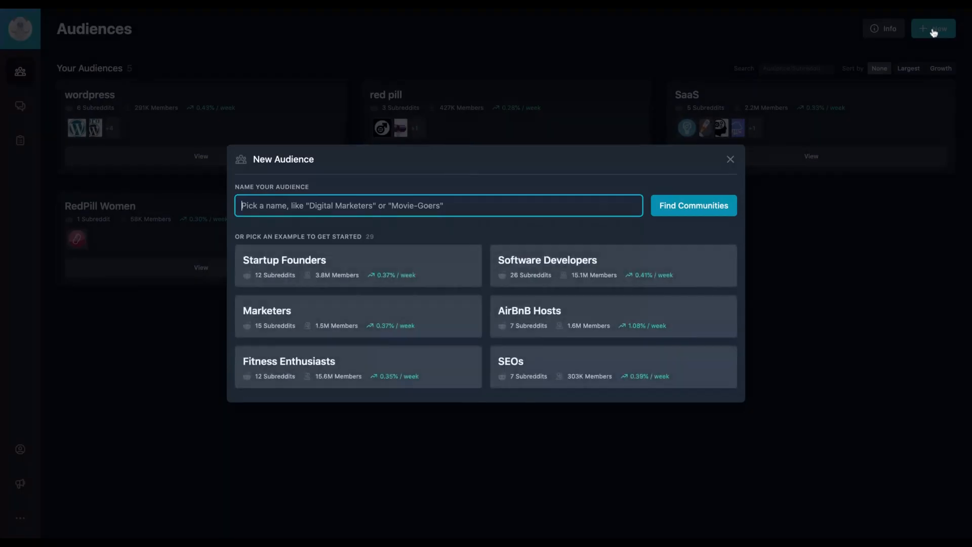
type("Website Fli")
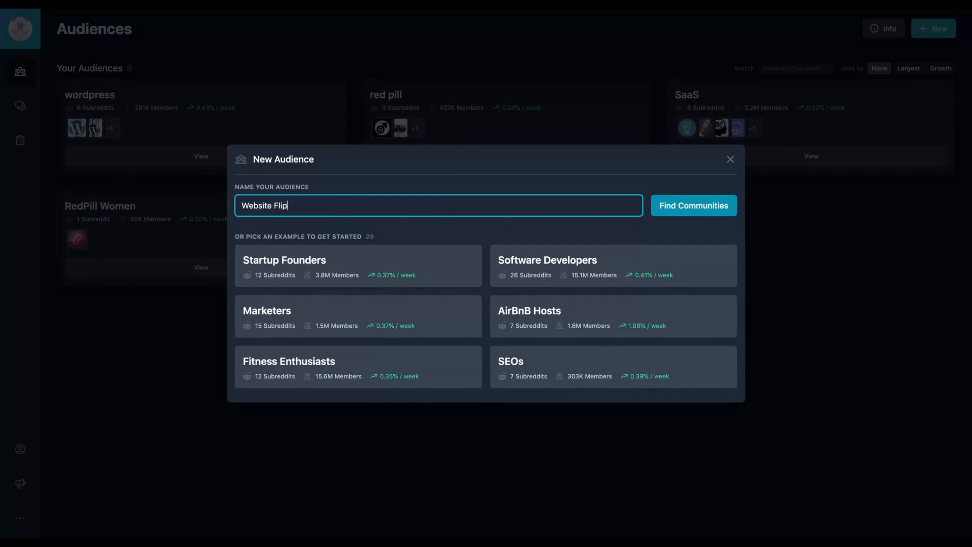
type("ping")
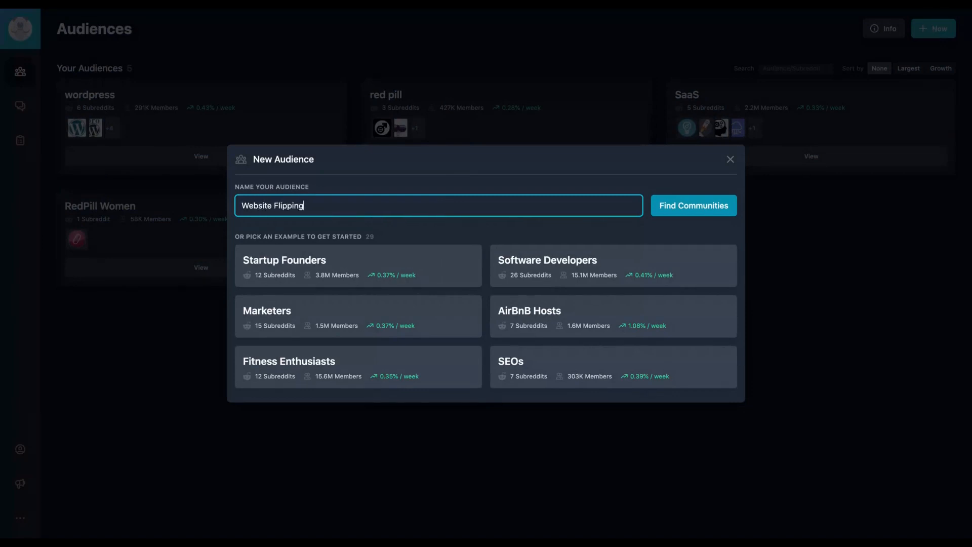
mouse_move(773, 117)
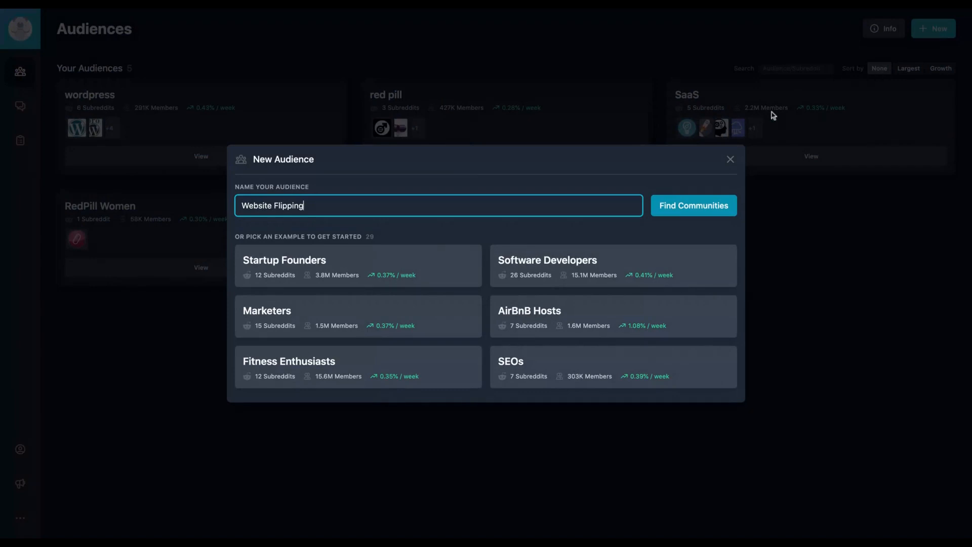
mouse_move(697, 204)
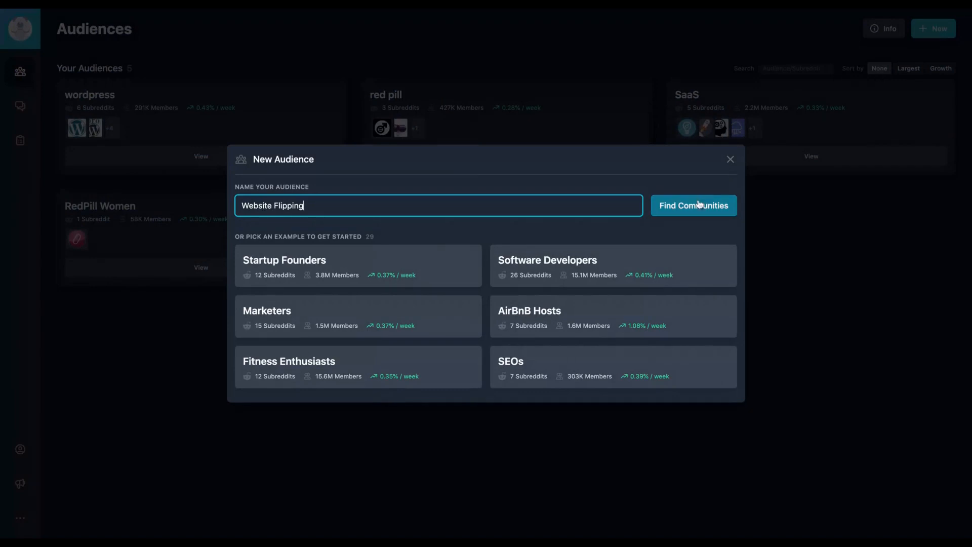
left_click(693, 205)
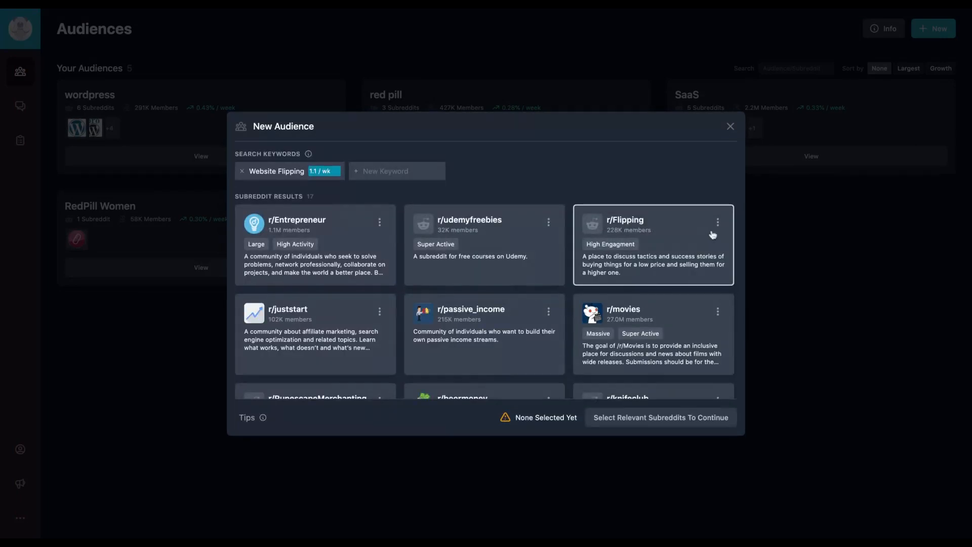
left_click(653, 260)
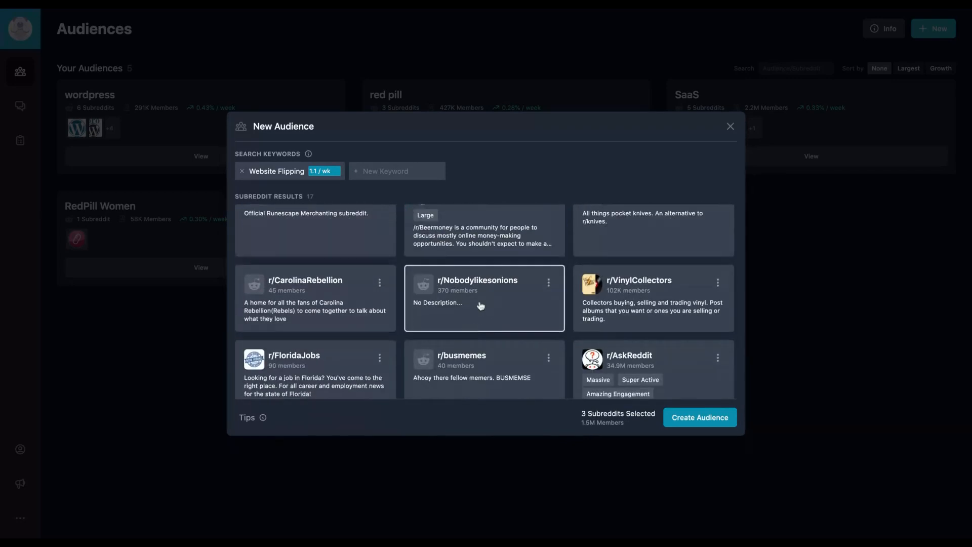
scroll("down", 3)
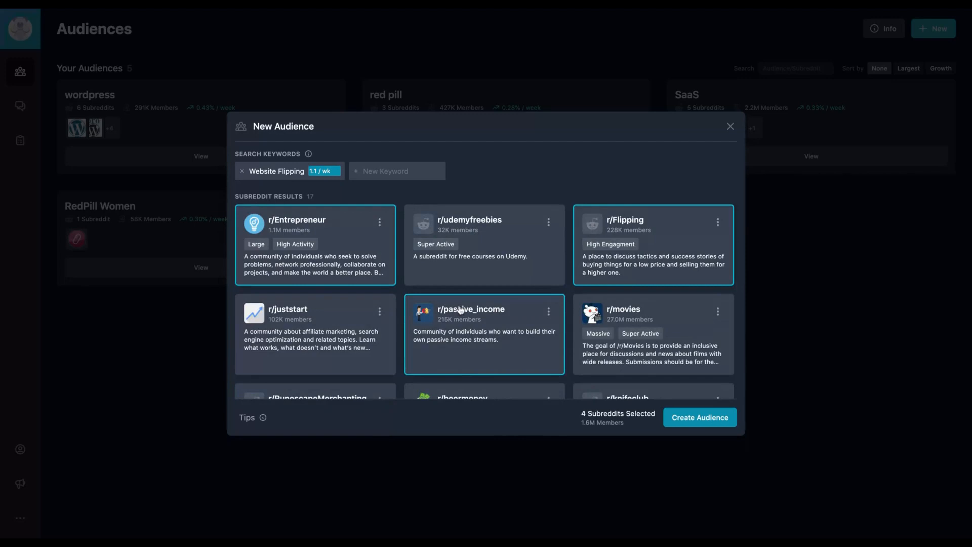
left_click(329, 333)
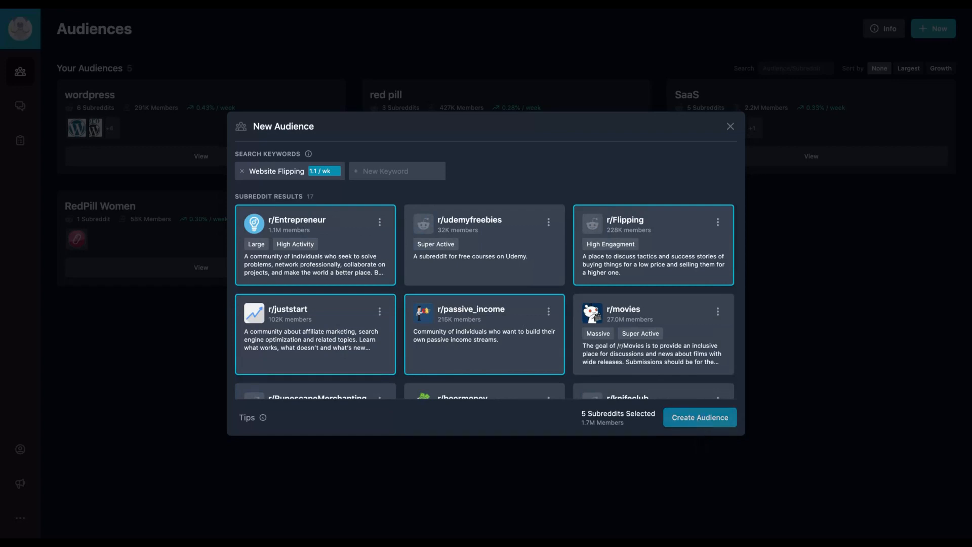
left_click(700, 418)
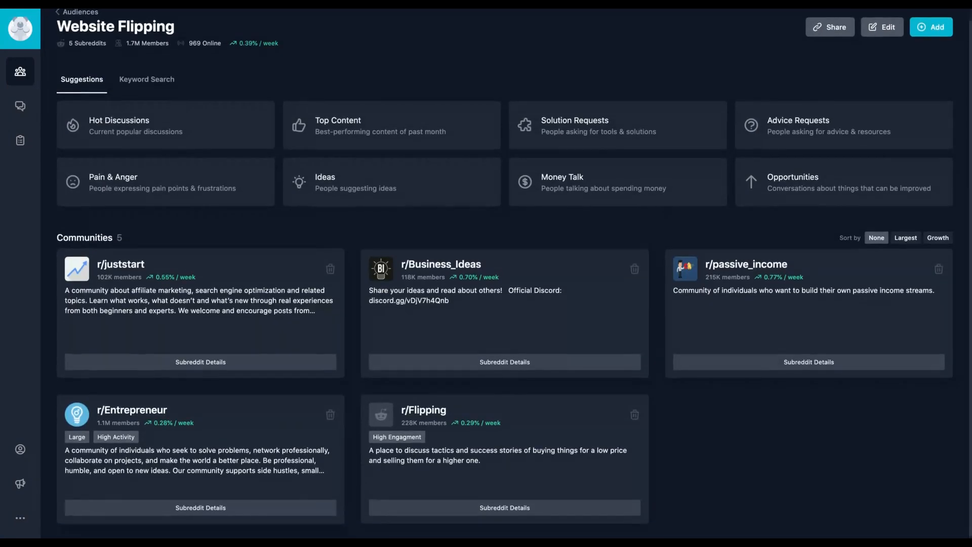
mouse_move(279, 263)
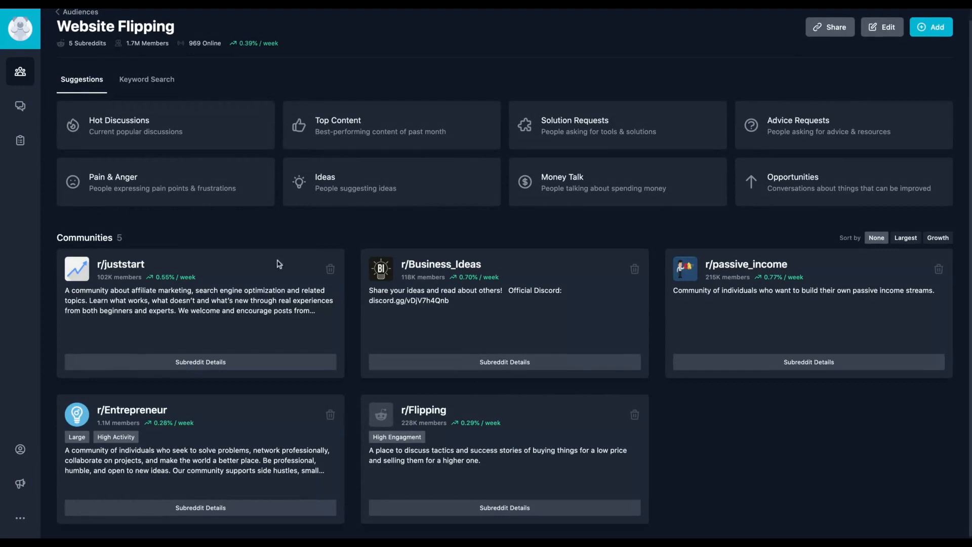
left_click(200, 362)
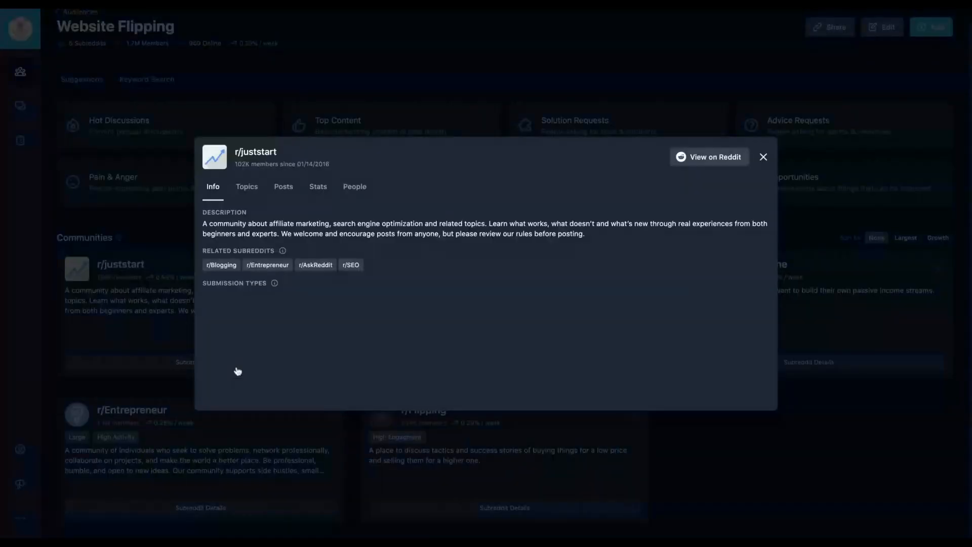
left_click(247, 186)
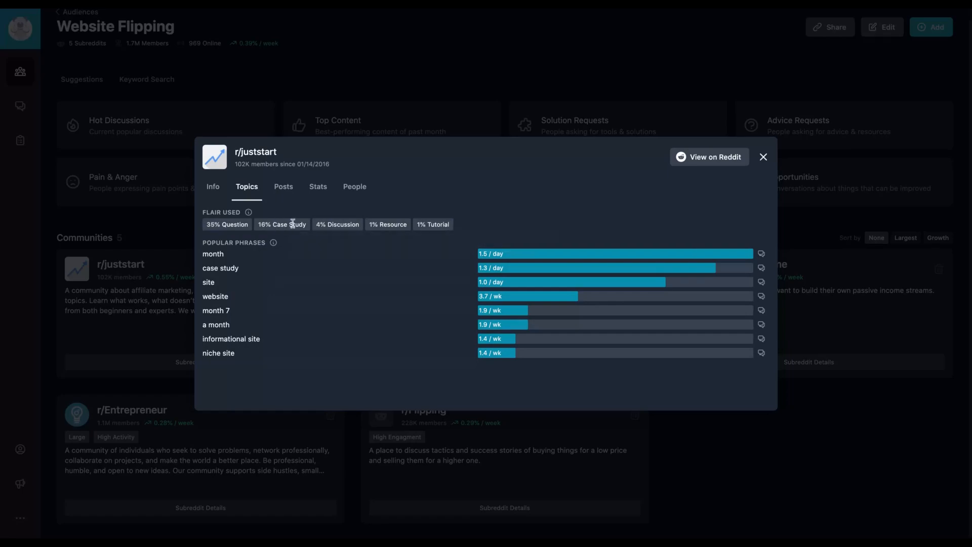
left_click(764, 157)
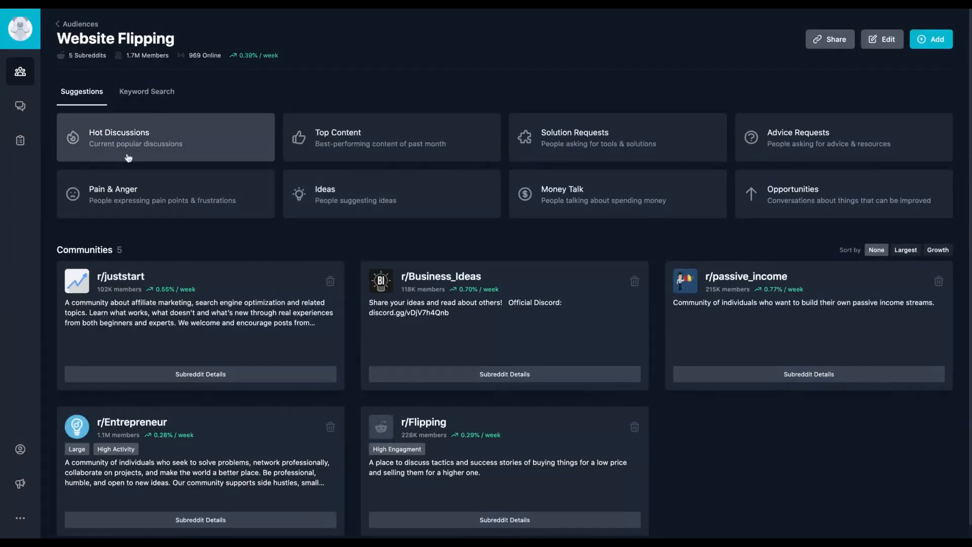
mouse_move(709, 188)
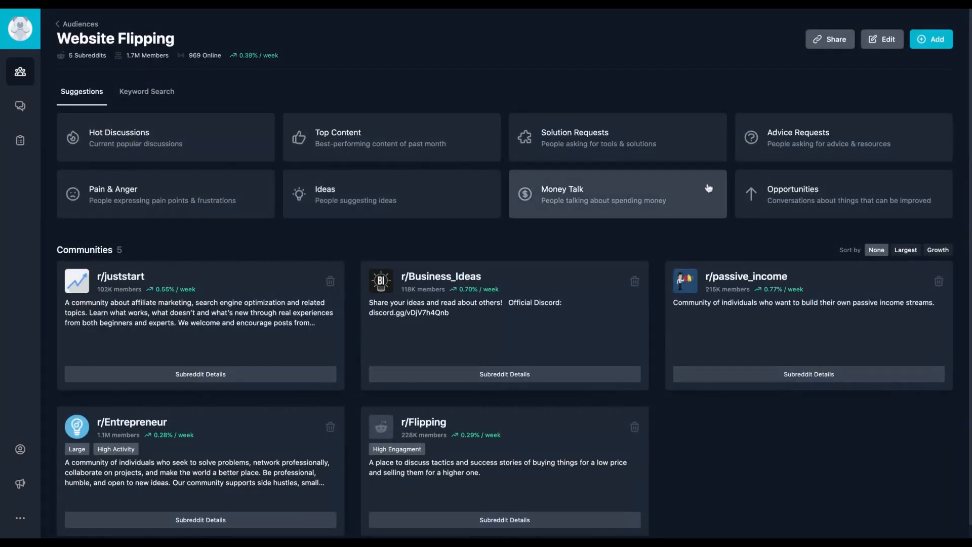
mouse_move(235, 174)
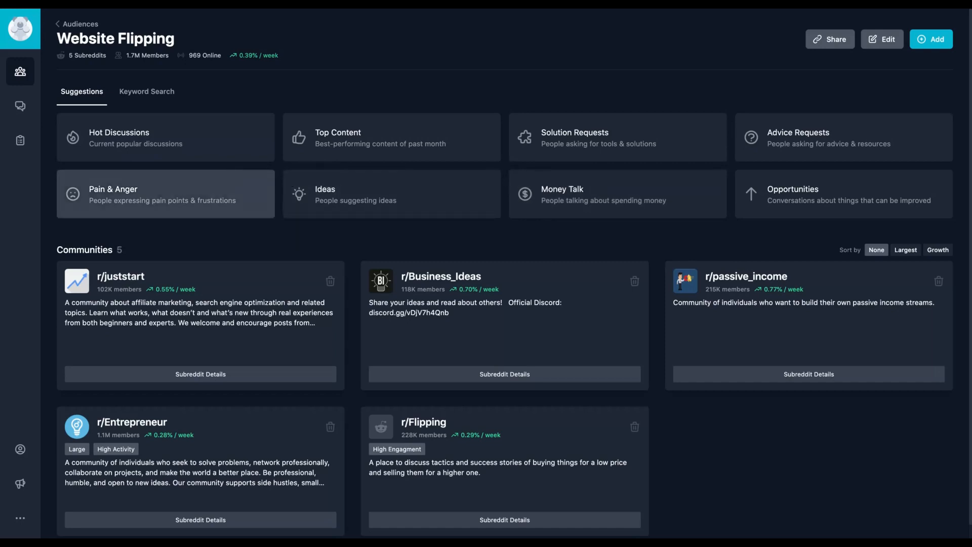
mouse_move(231, 139)
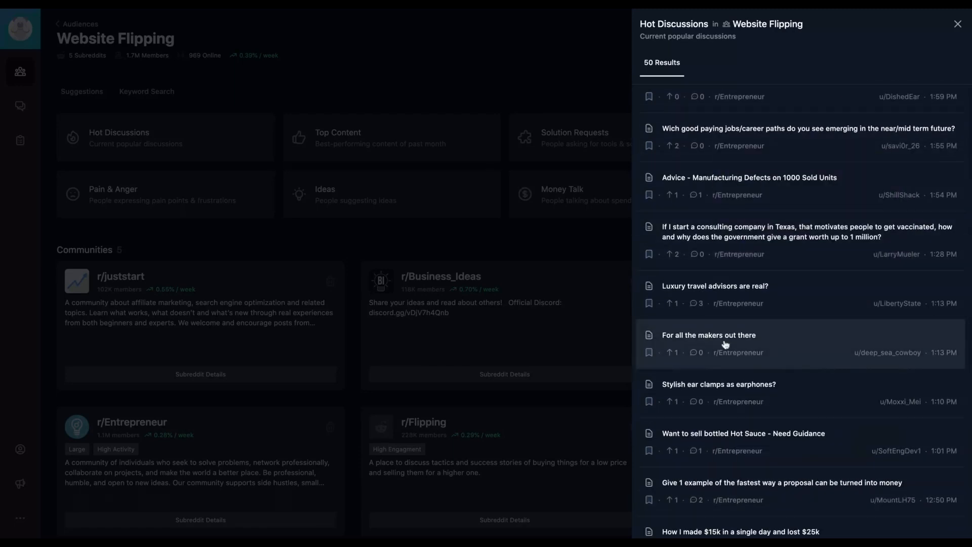
left_click(725, 335)
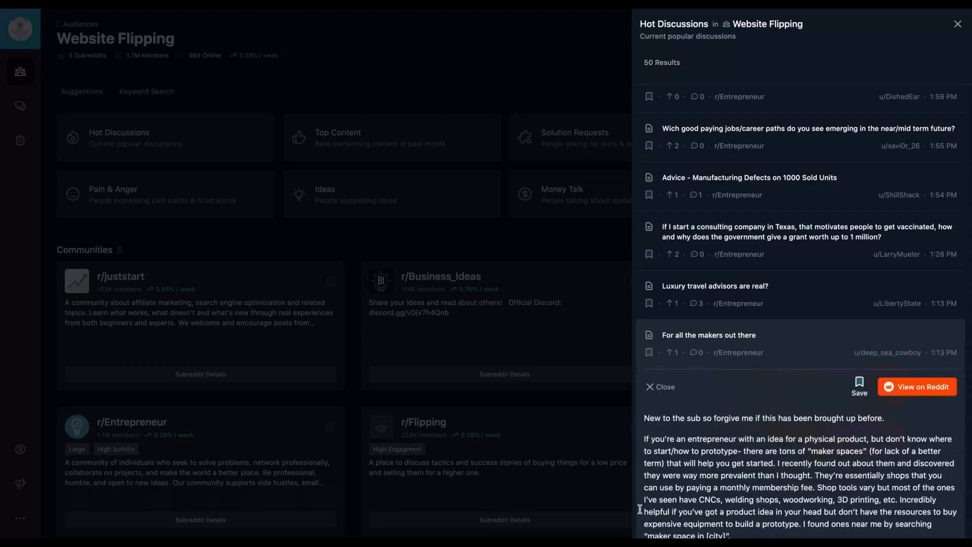
scroll("down", 3)
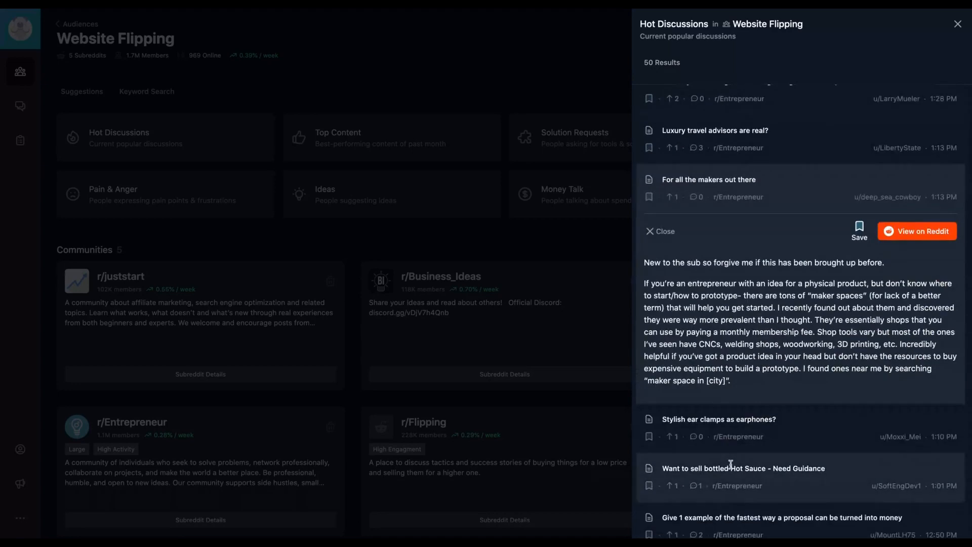
mouse_move(717, 282)
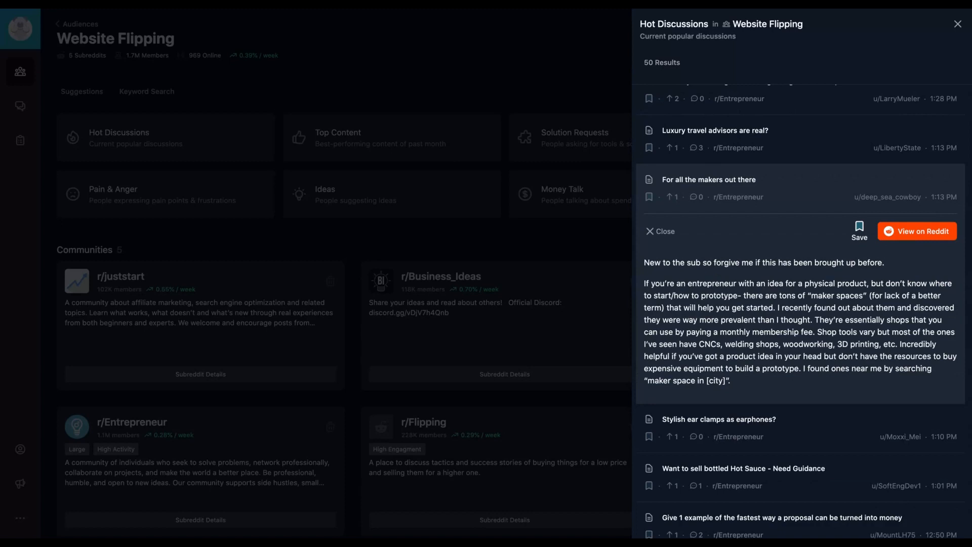
mouse_move(911, 240)
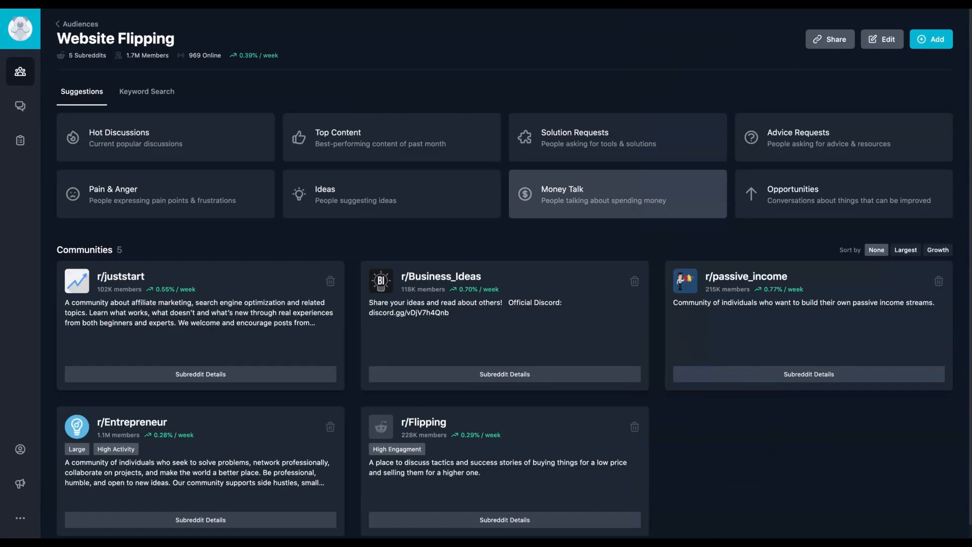
Browse Website Flipping's Money Talk posts in recent order, then return to Audiences.
left_click(617, 193)
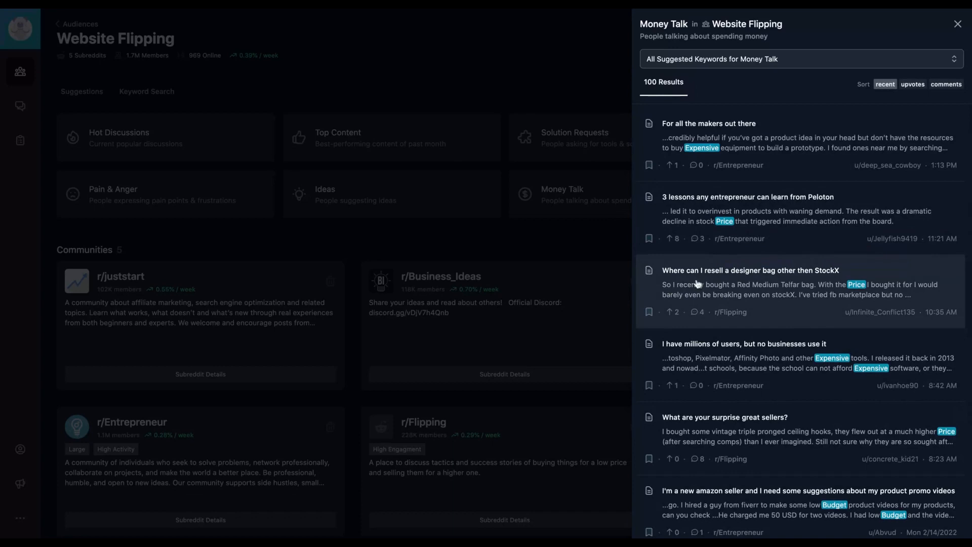
mouse_move(733, 259)
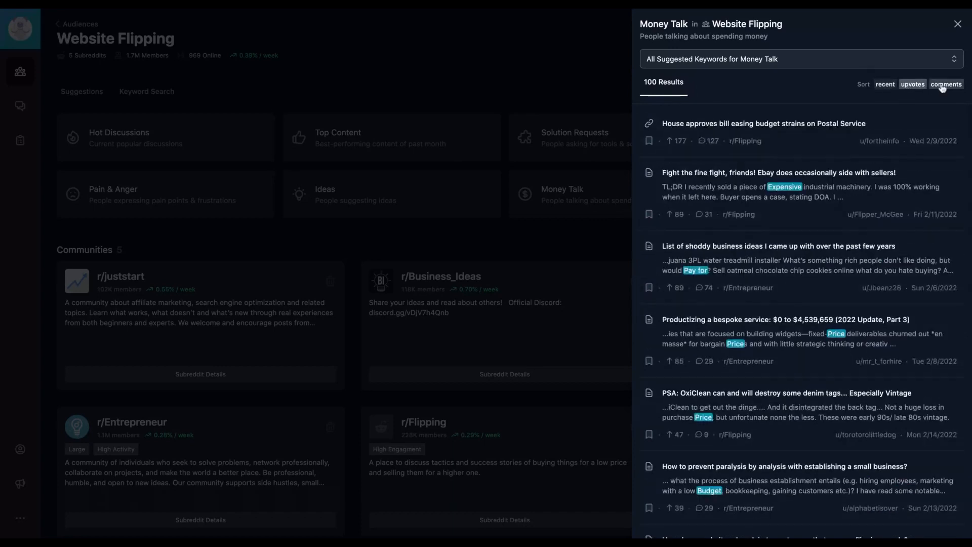
left_click(947, 84)
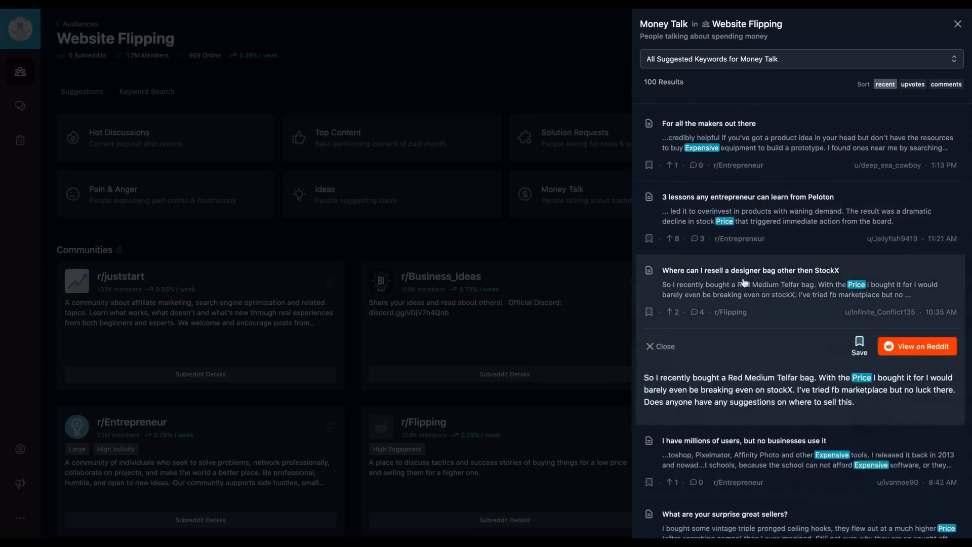
mouse_move(731, 312)
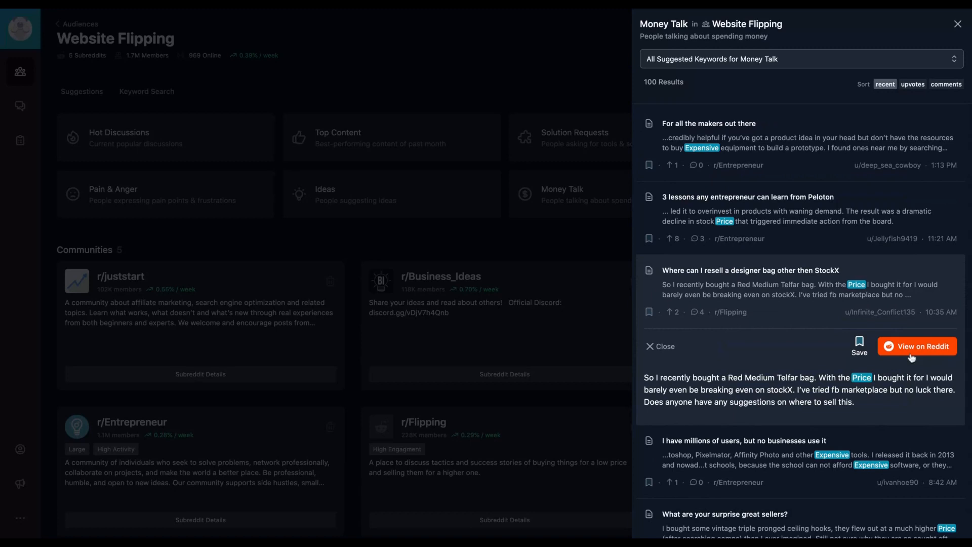
mouse_move(846, 350)
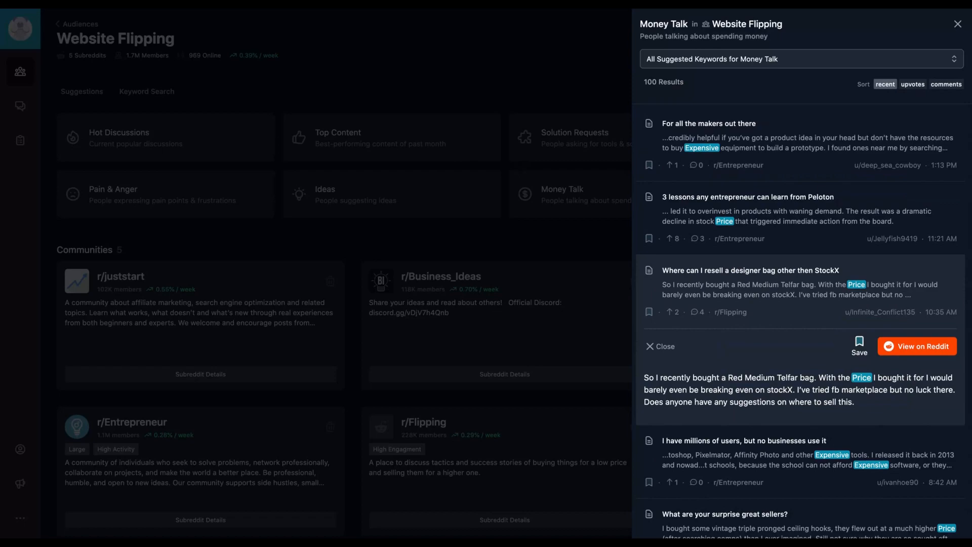
left_click(955, 24)
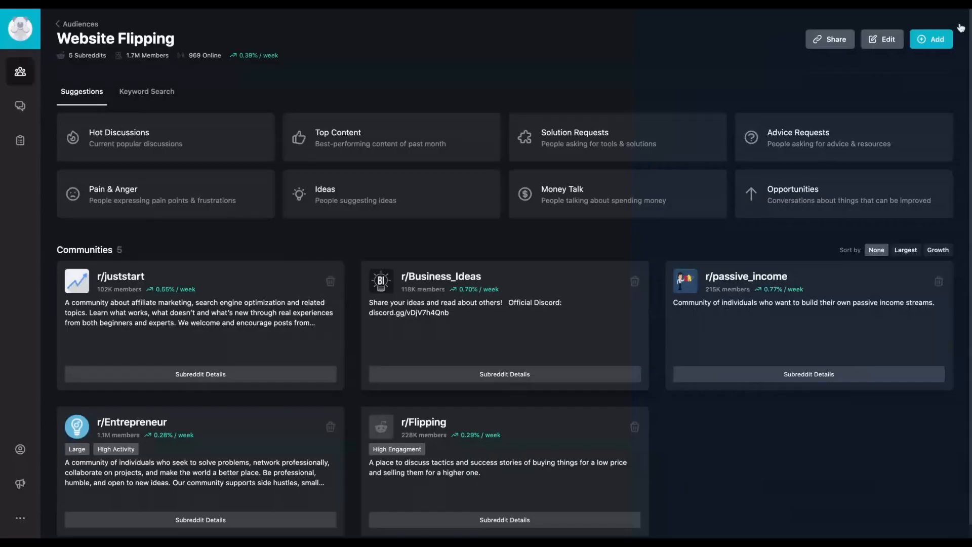
left_click(76, 23)
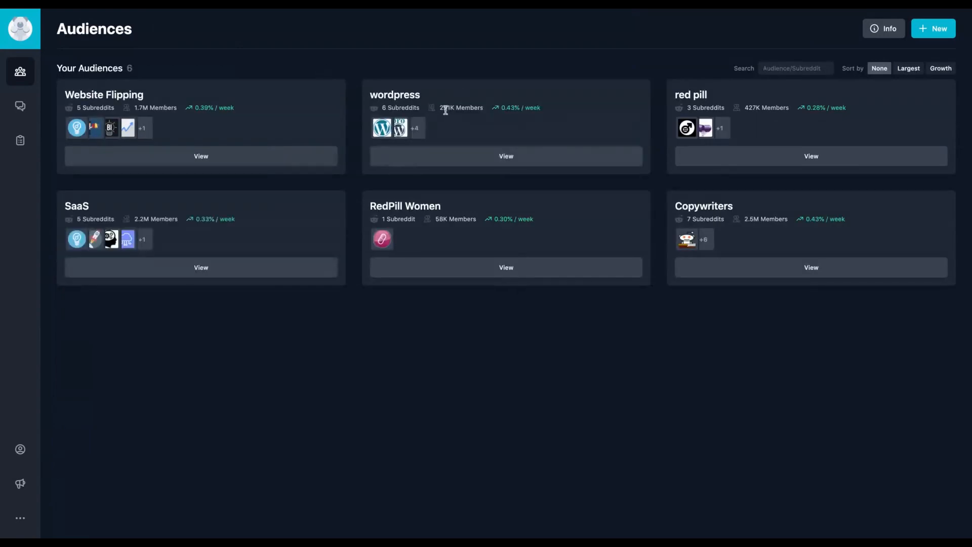
View the wordpress audience and browse its Money Talk posts.
left_click(506, 156)
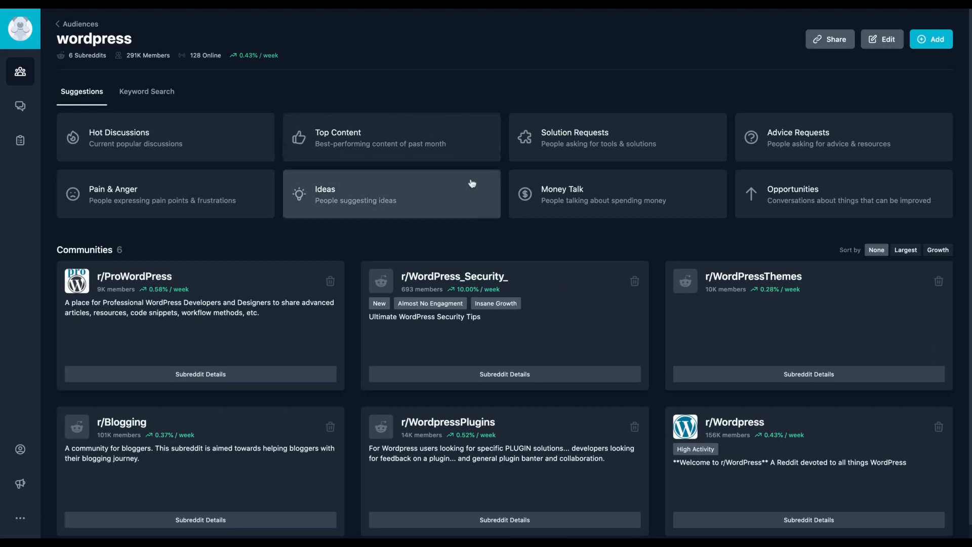
left_click(581, 194)
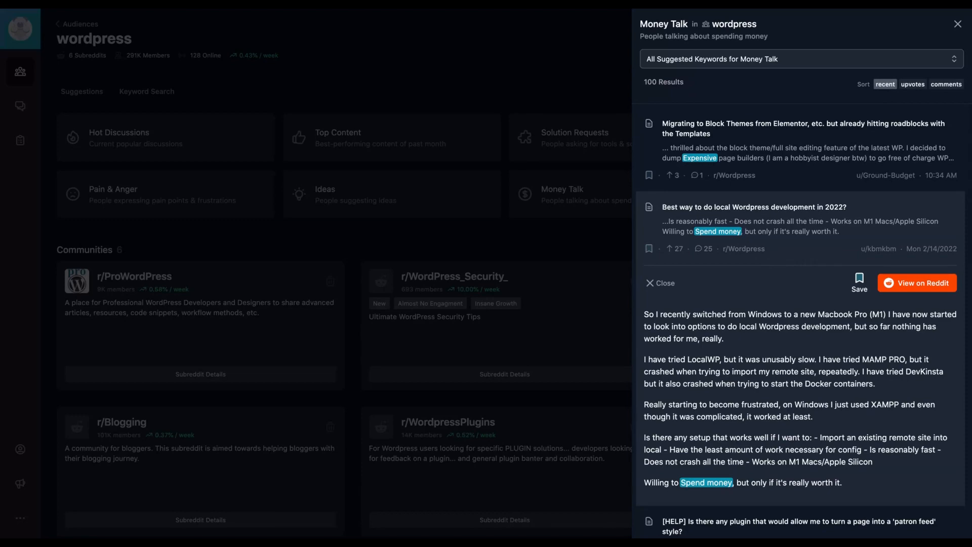
mouse_move(230, 323)
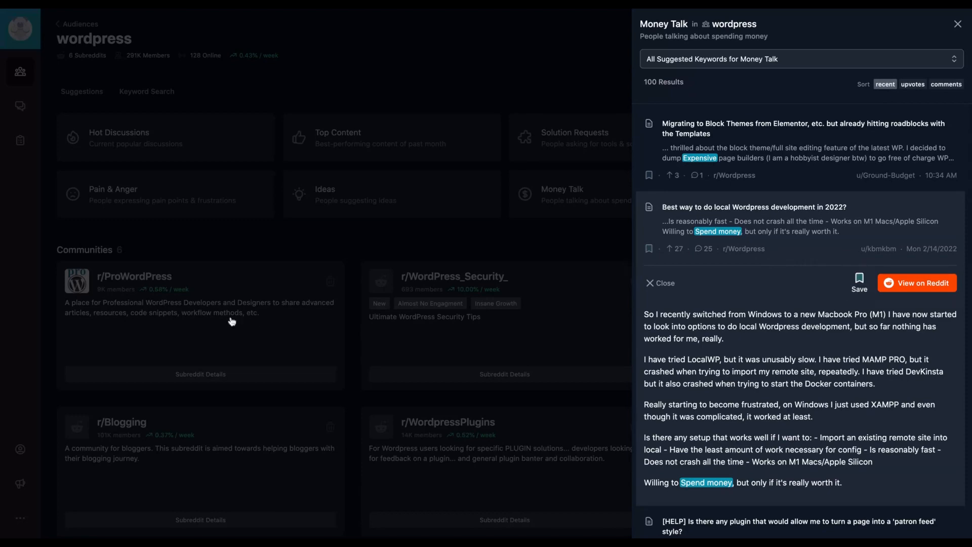
left_click(955, 23)
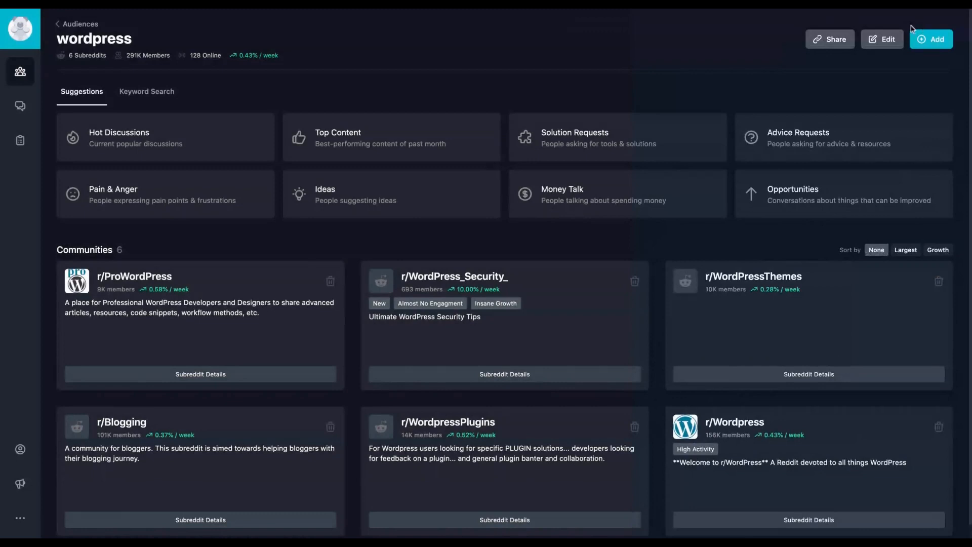
mouse_move(706, 34)
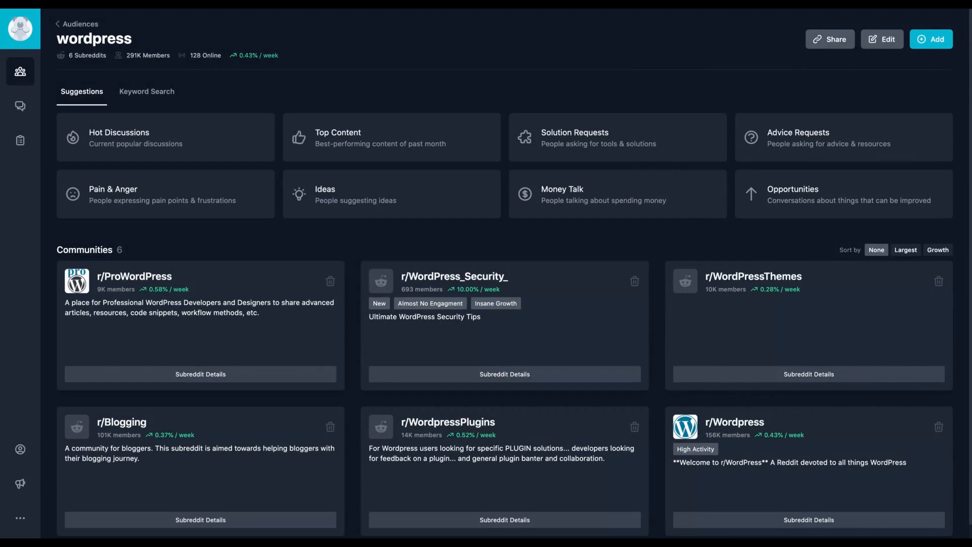
mouse_move(159, 113)
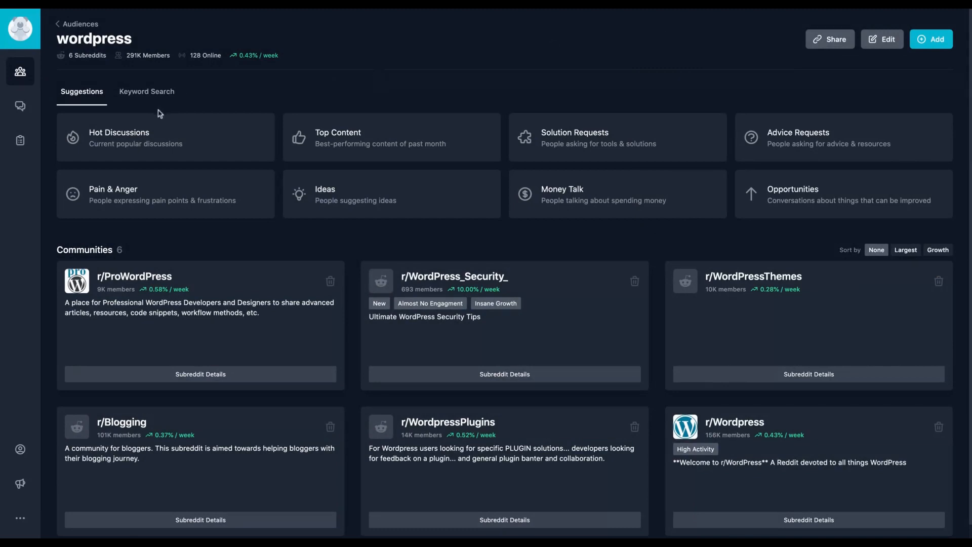
Search the wordpress audience for 'new plugin' and read 'Risks of WordPress on Mac for testing'.
left_click(147, 92)
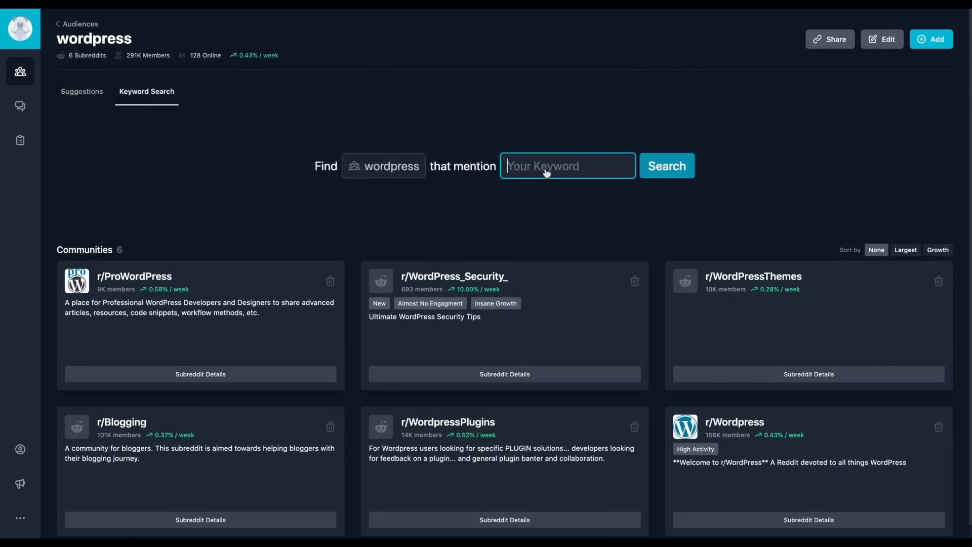
type("new p")
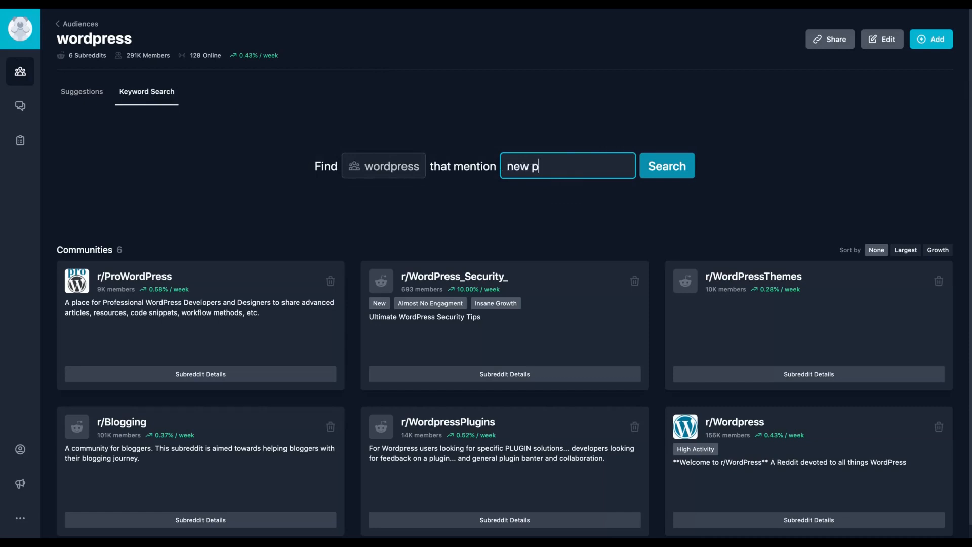
left_click(667, 166)
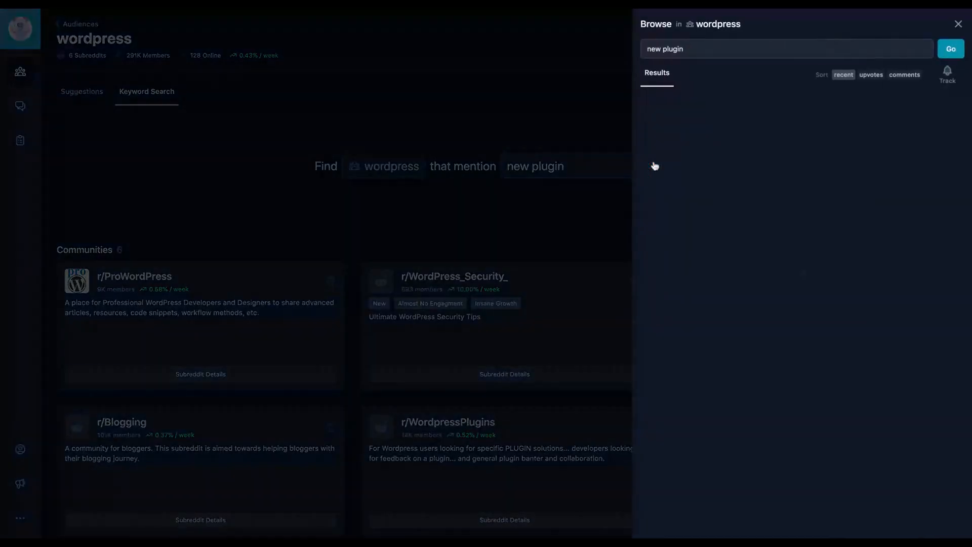
left_click(950, 49)
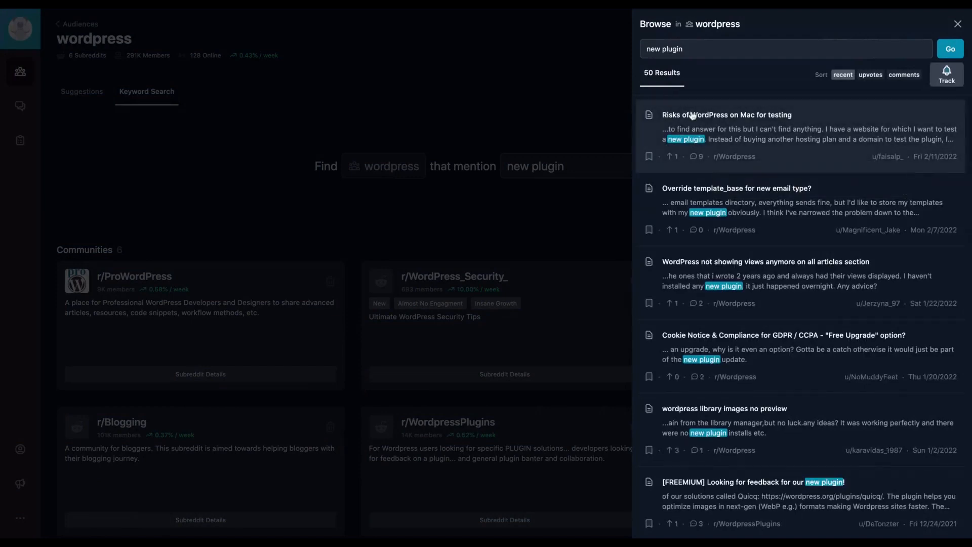
left_click(727, 114)
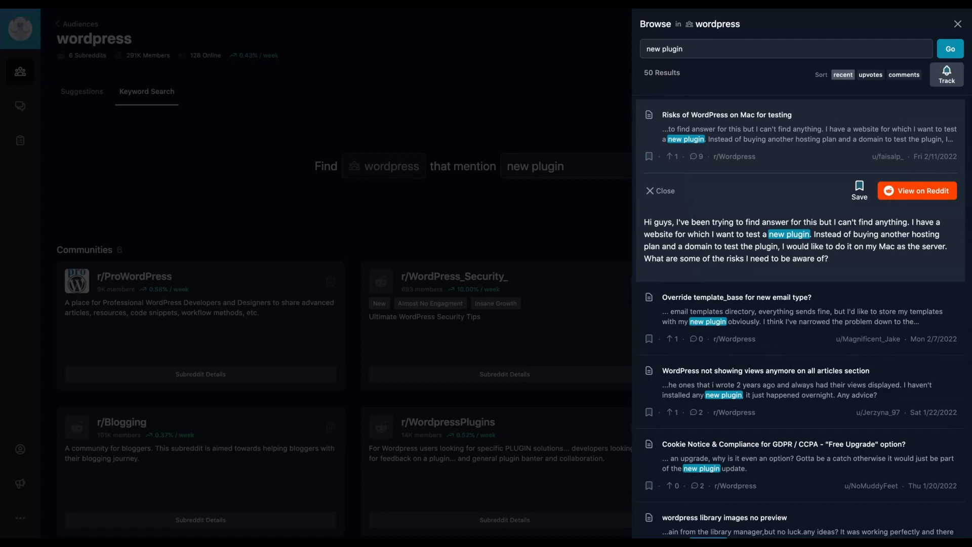
left_click(736, 297)
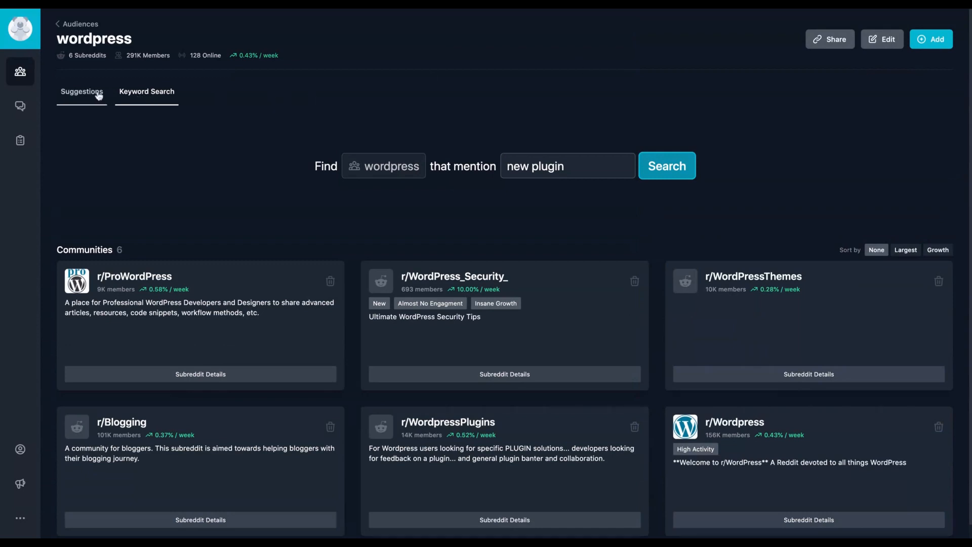
From wordpress Pain & Anger posts, save 'Is Wordpress still viable in 2022?' to a new WordPress list.
left_click(81, 92)
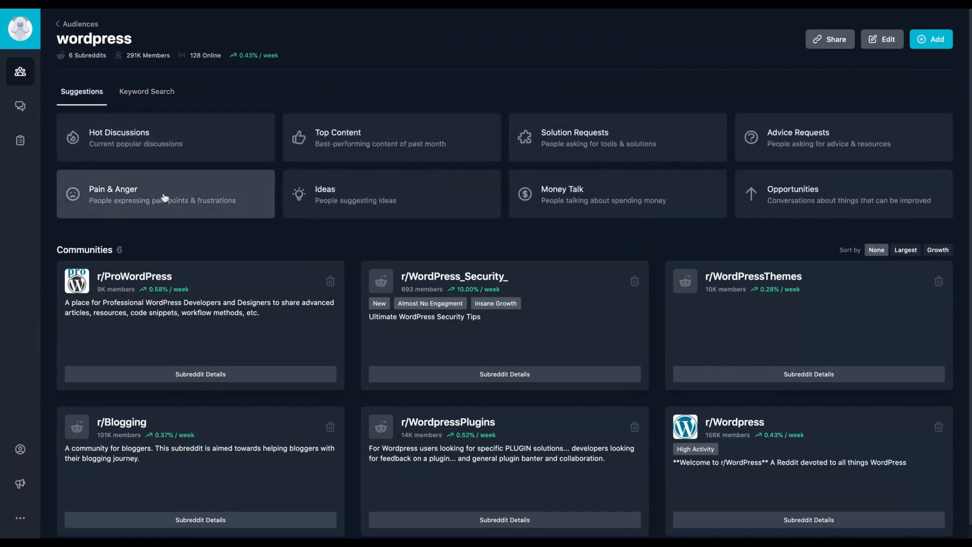
left_click(165, 195)
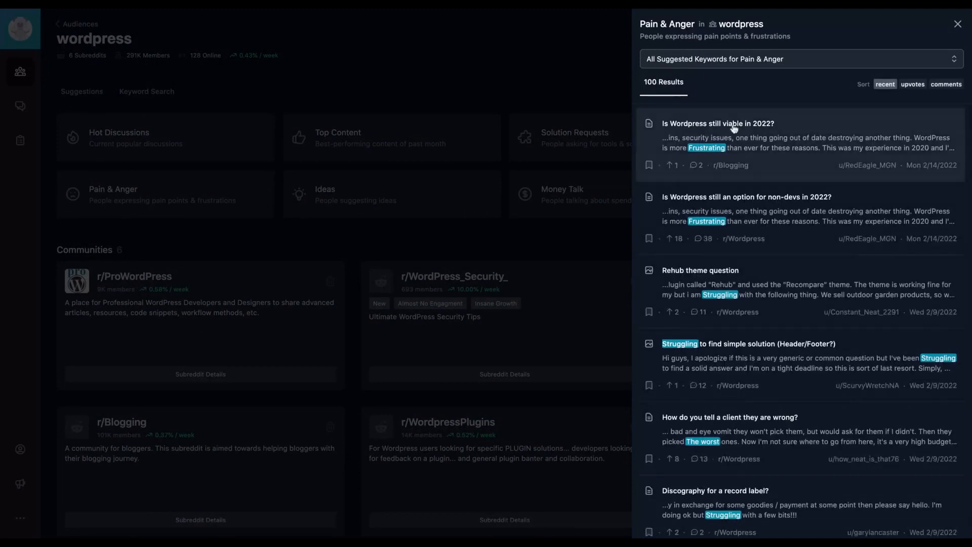
left_click(718, 124)
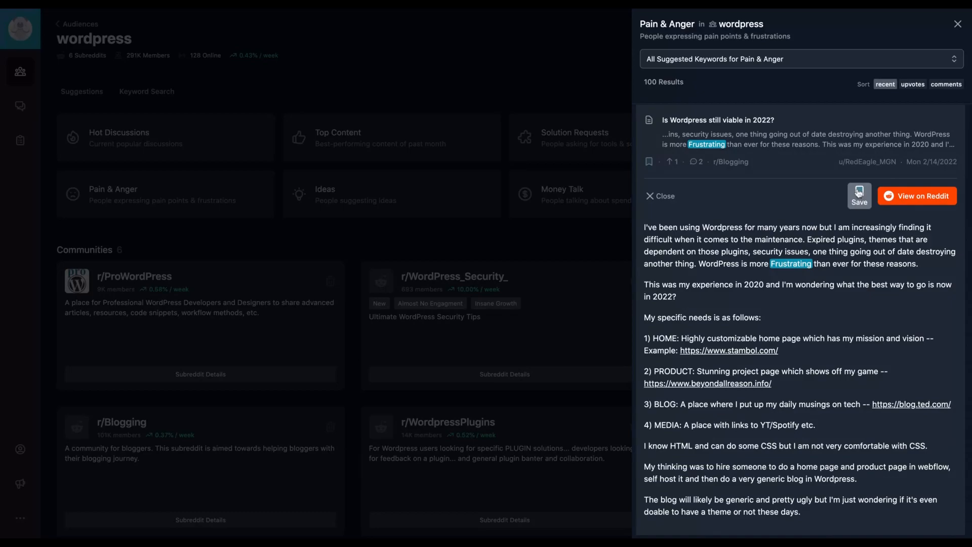
left_click(859, 193)
type("WordPress")
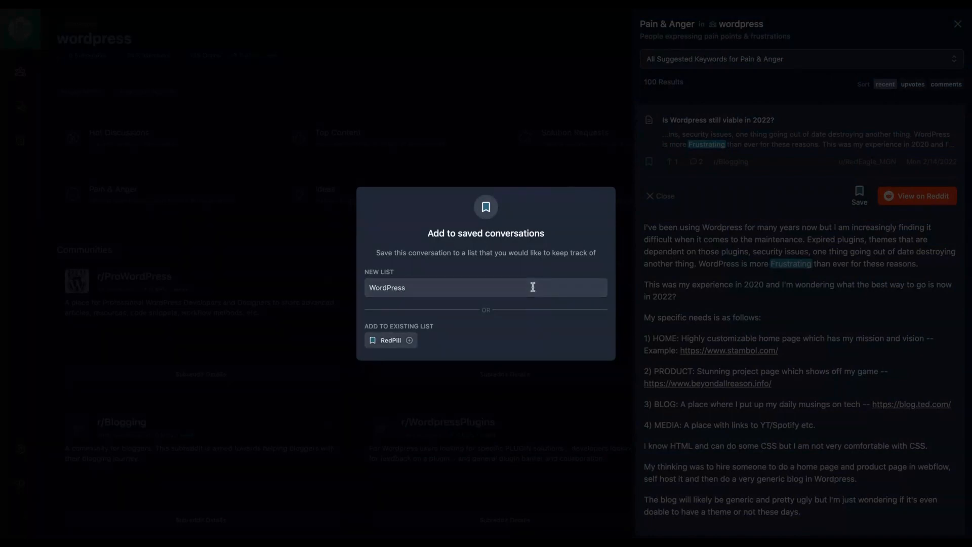
left_click(858, 192)
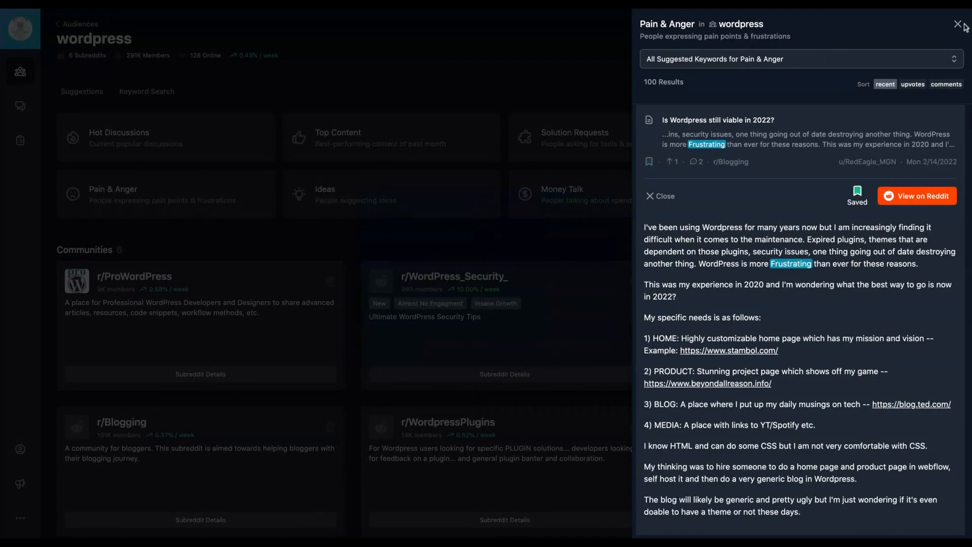
left_click(956, 24)
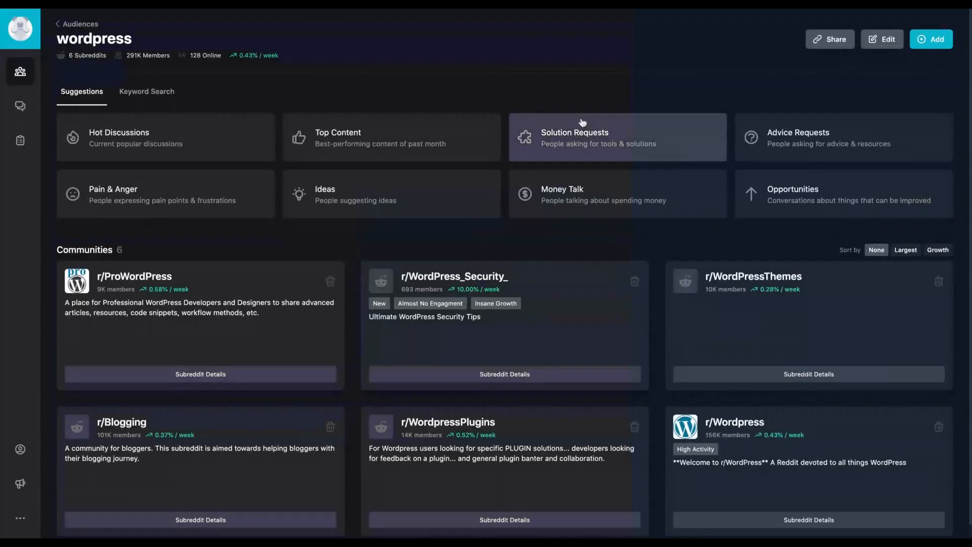
Delete the Website Flipping audience via Edit, then open and dismiss the New audience form.
left_click(78, 23)
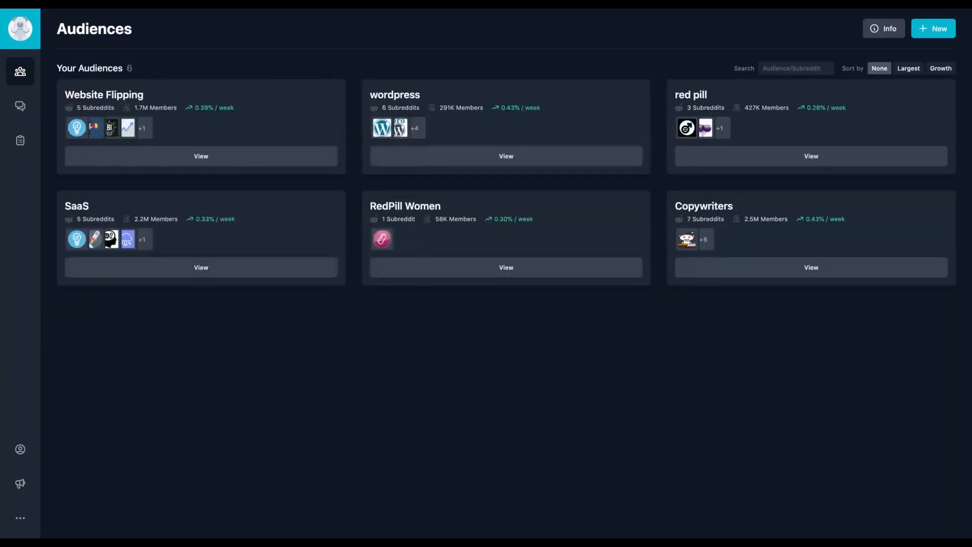
mouse_move(170, 108)
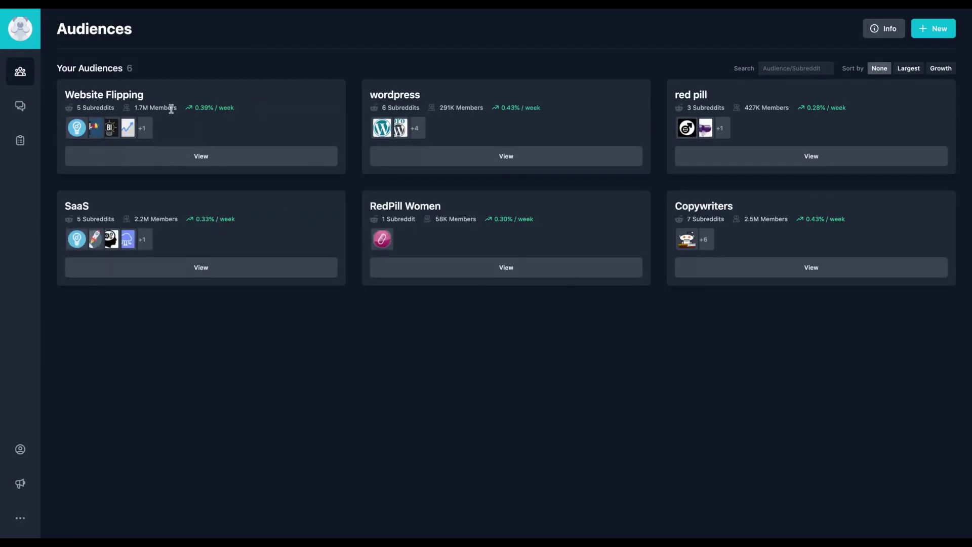
left_click(200, 156)
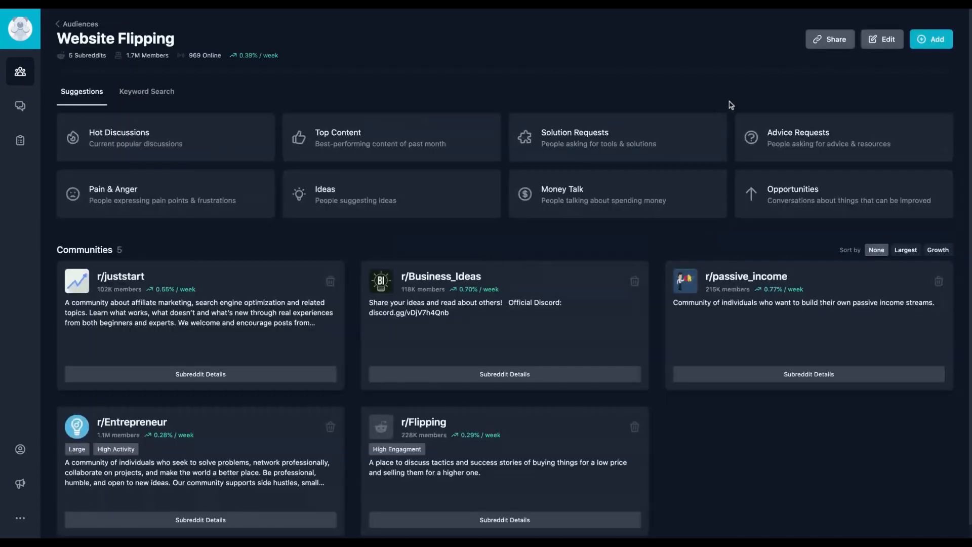
left_click(882, 39)
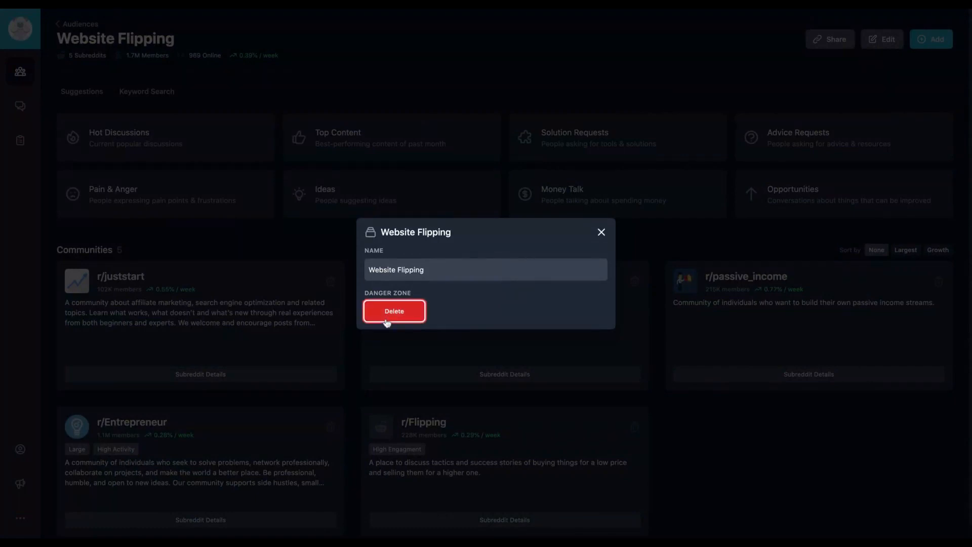
left_click(394, 311)
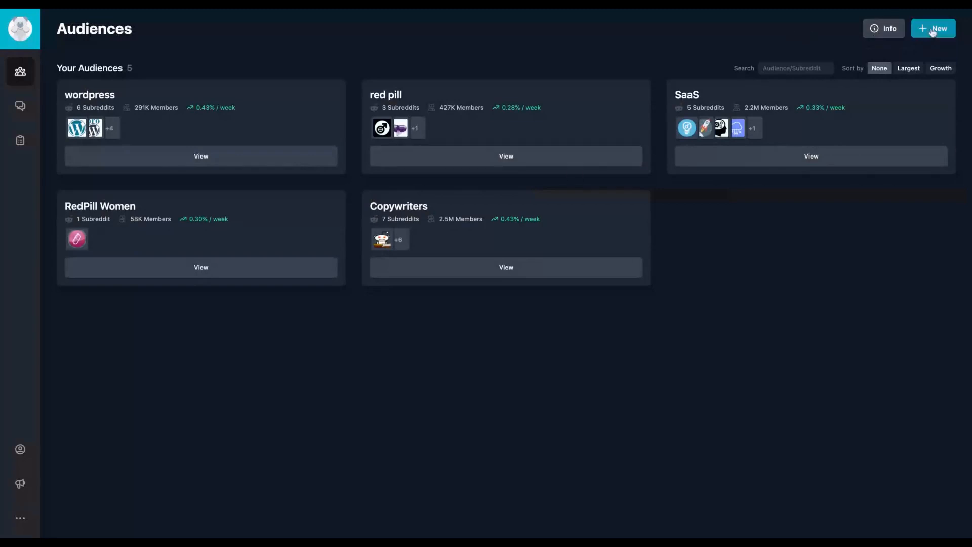
left_click(933, 28)
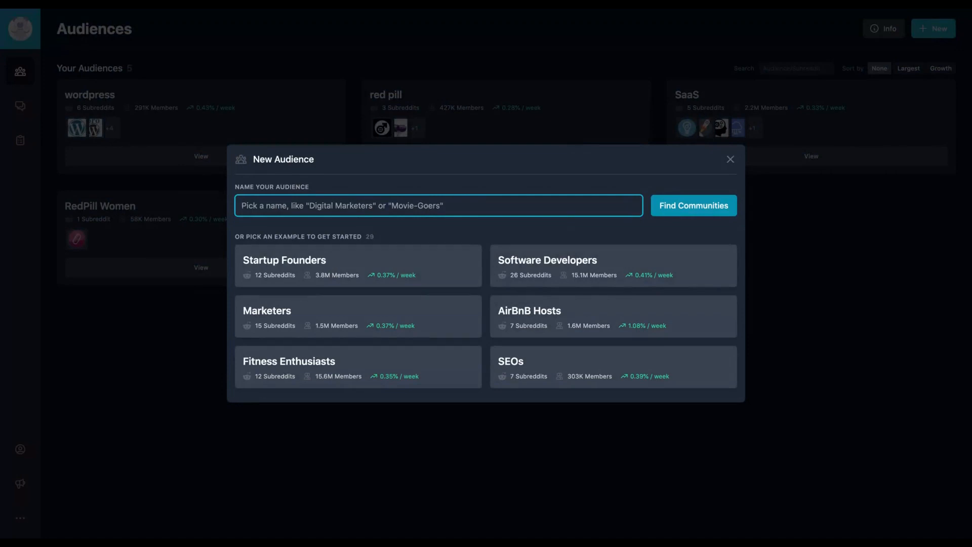
left_click(730, 159)
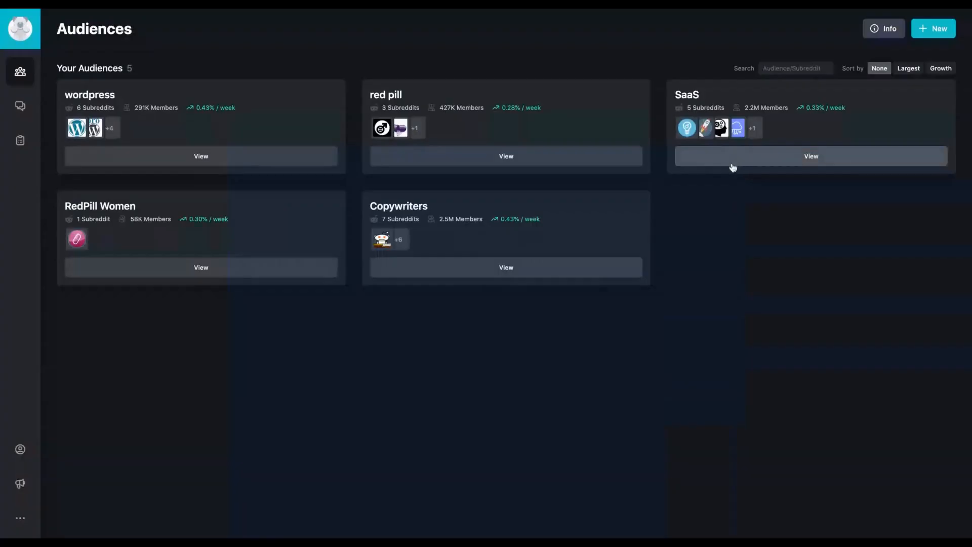
mouse_move(476, 167)
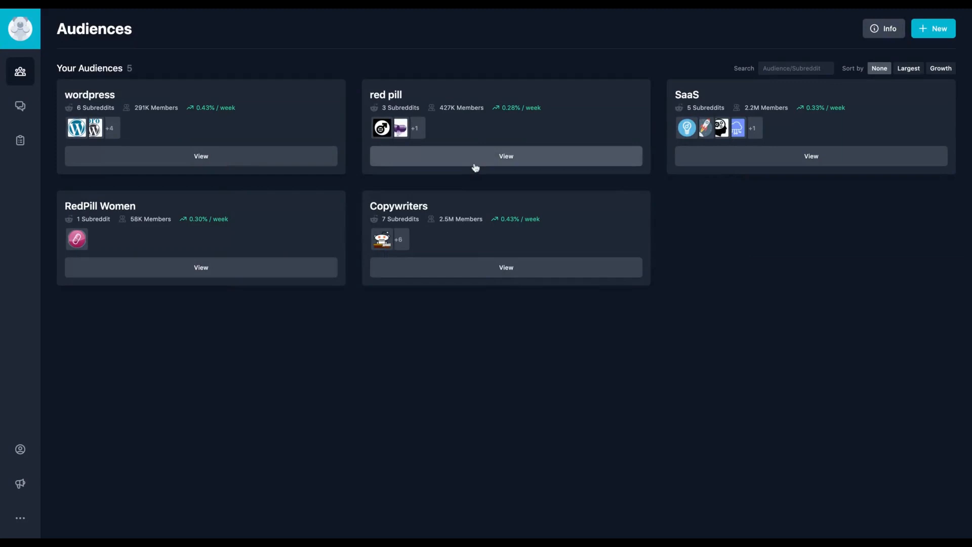
mouse_move(183, 113)
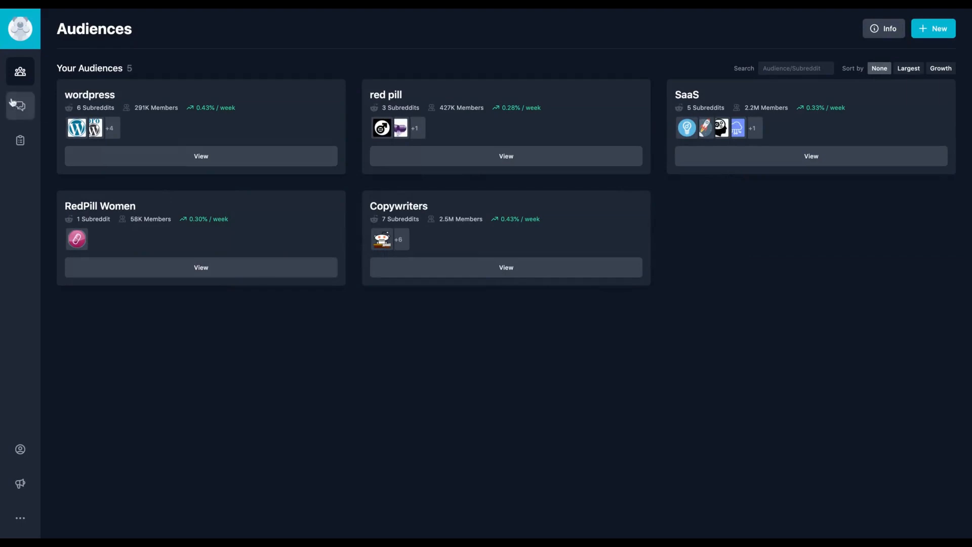
Open the Conversations page and the saved WordPress conversation list.
left_click(20, 106)
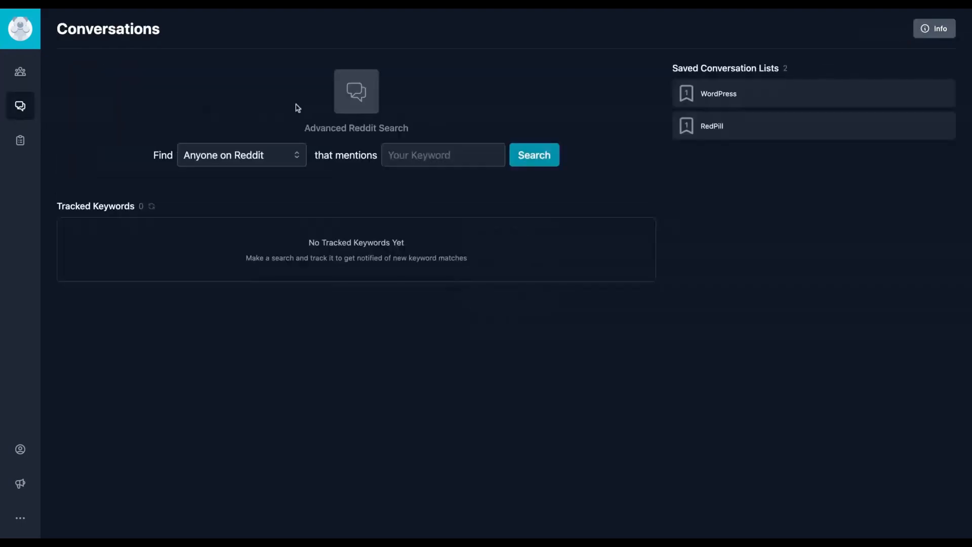
mouse_move(614, 134)
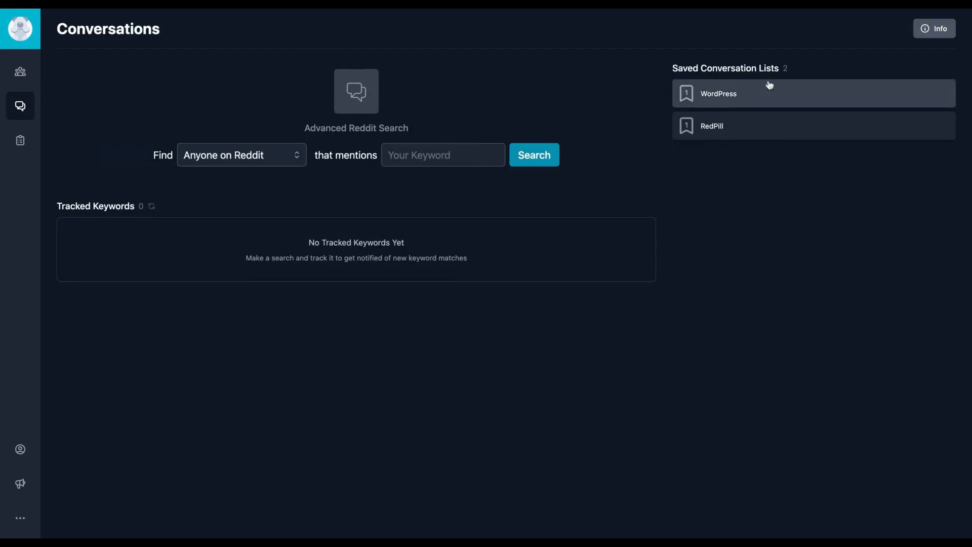
left_click(719, 93)
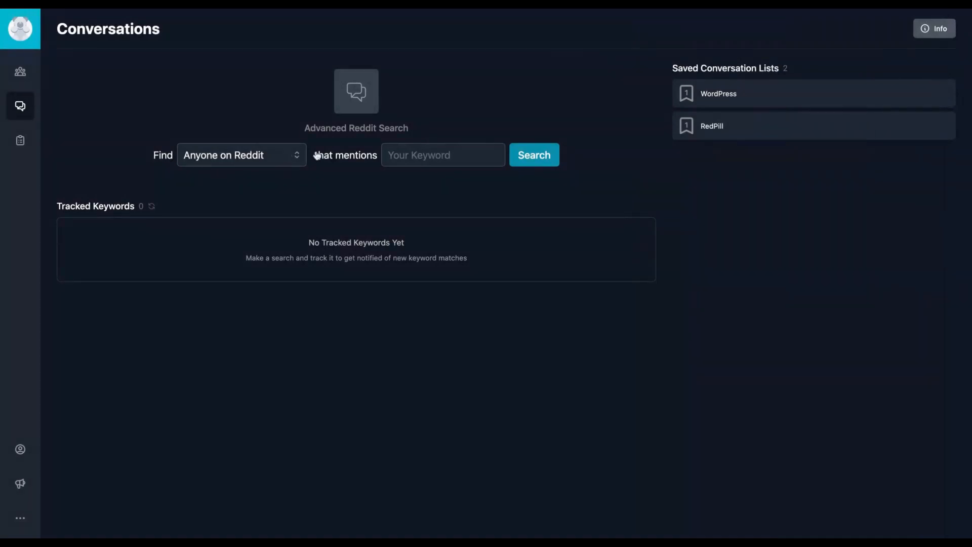
Search Reddit for 'wordpress', then open and dismiss the Modify Reddit Query dialog.
left_click(423, 161)
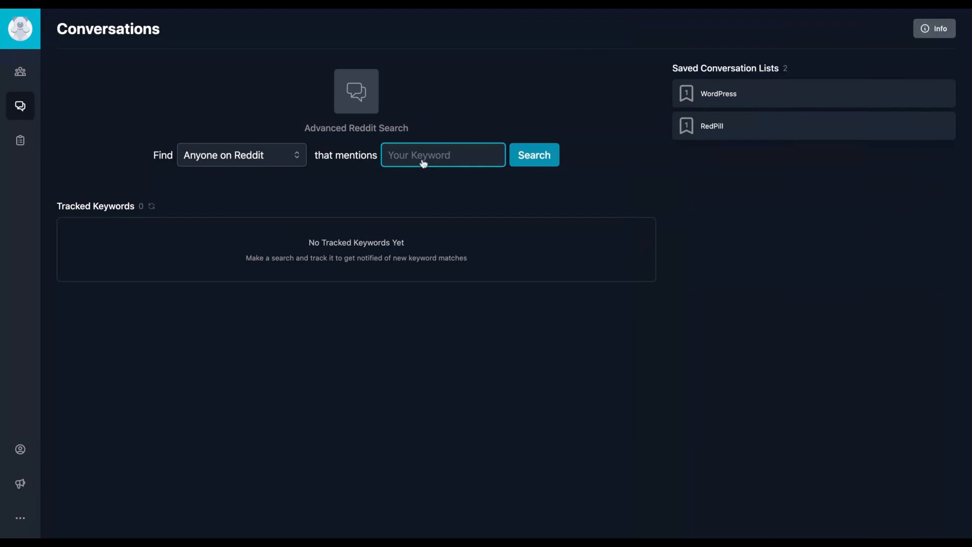
left_click(534, 155)
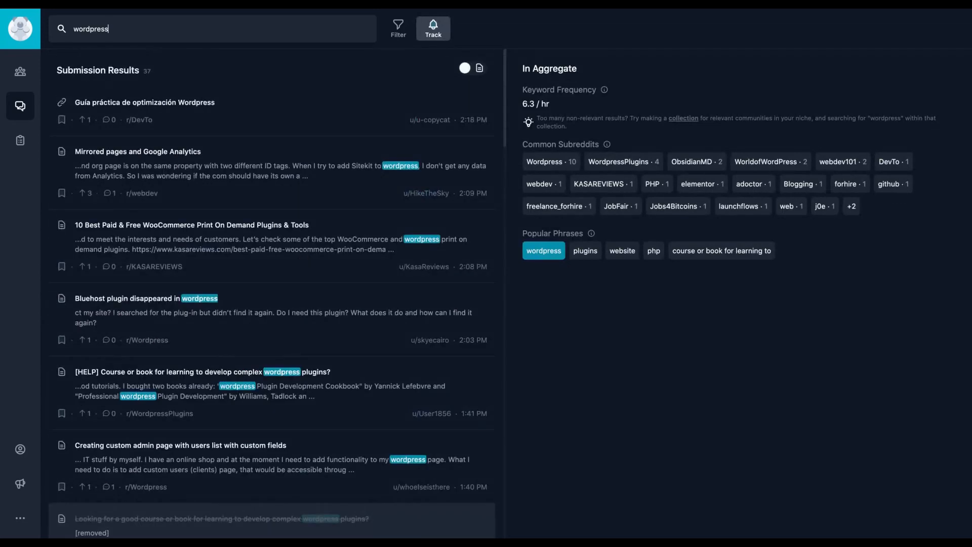
mouse_move(657, 243)
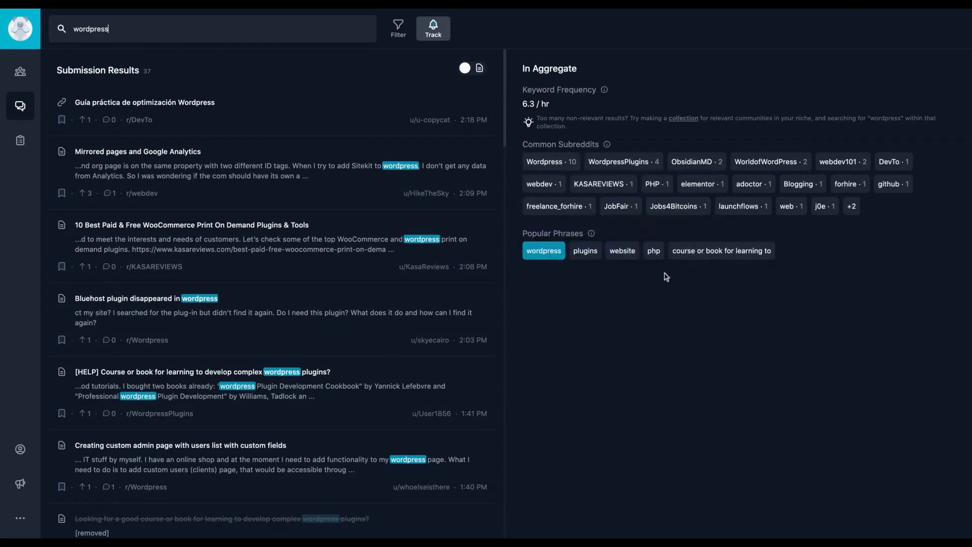
mouse_move(480, 68)
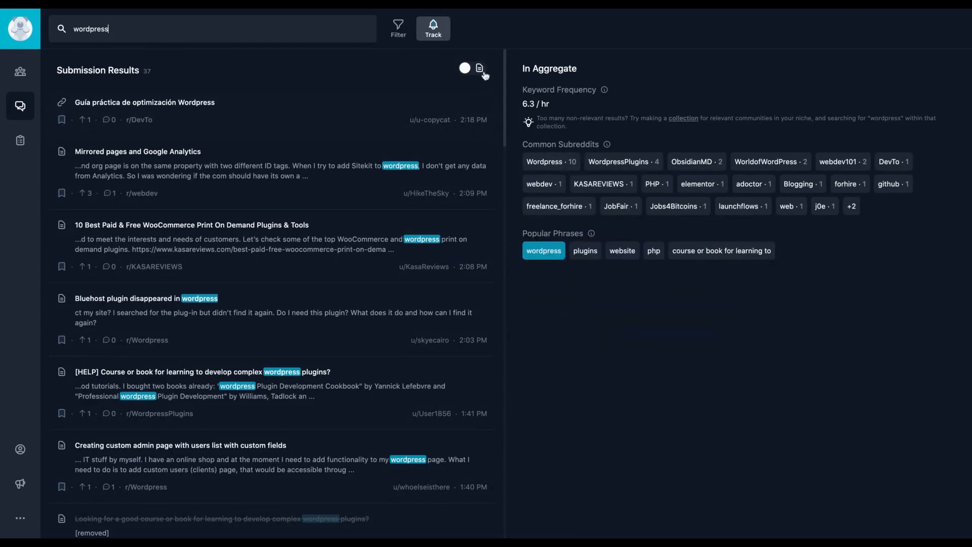
left_click(480, 69)
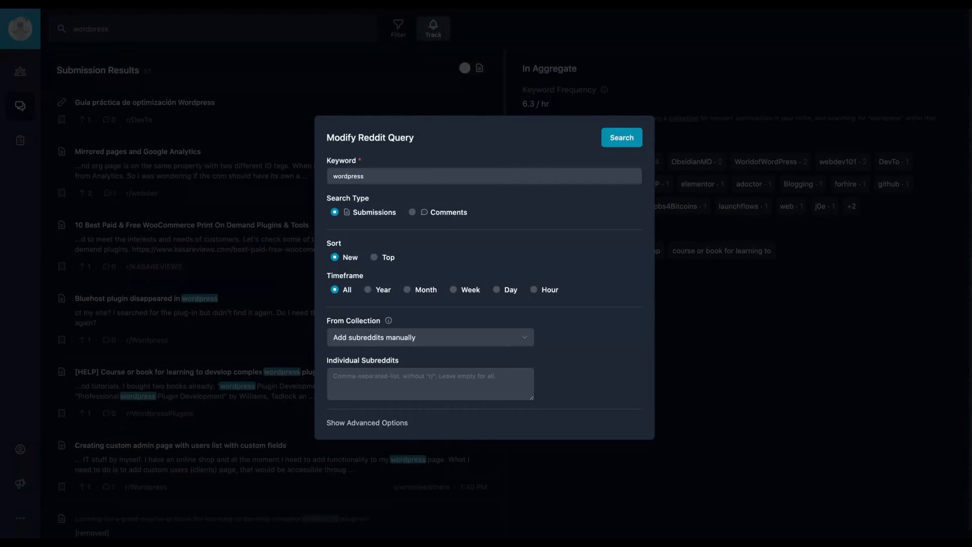
left_click(622, 138)
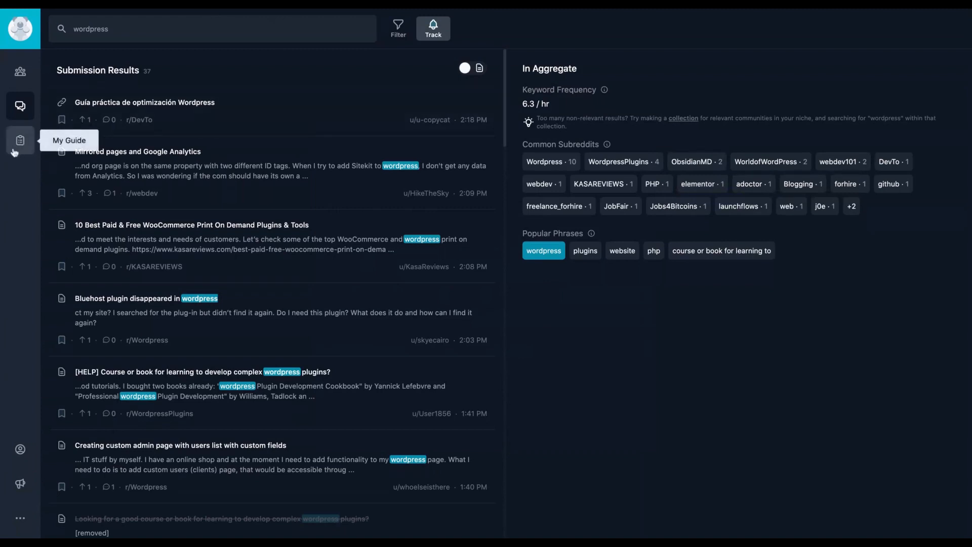
Review the My Guide checklist, hover Feedback, then return to the Audiences overview.
left_click(19, 141)
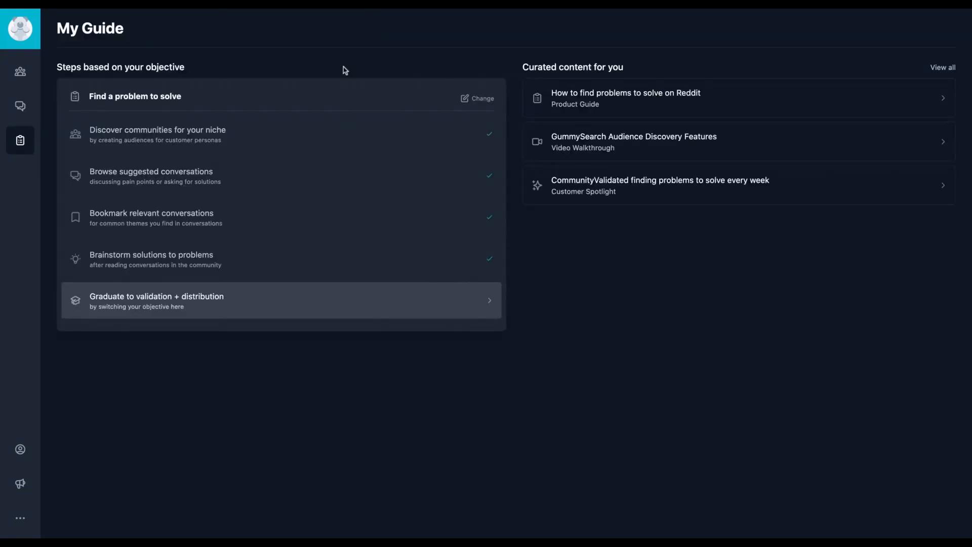
mouse_move(498, 107)
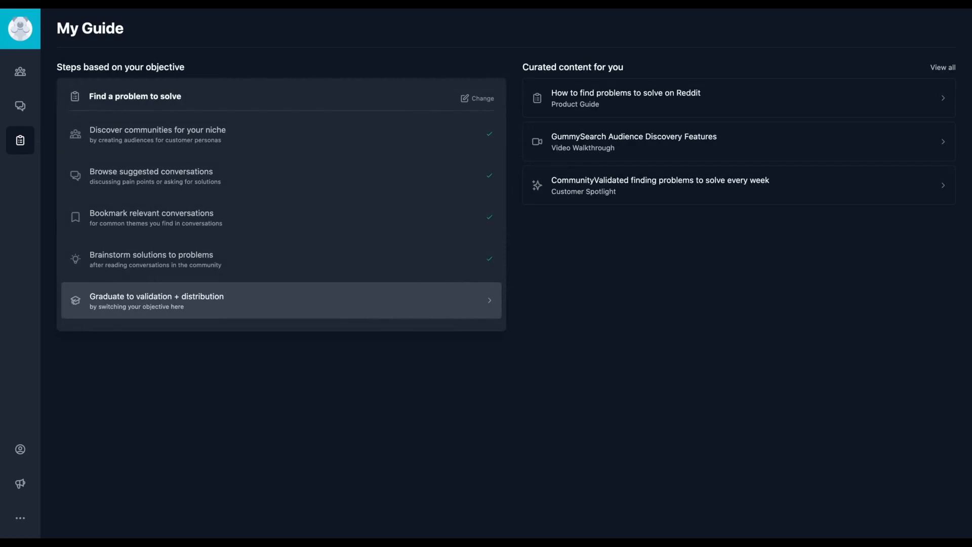
mouse_move(20, 483)
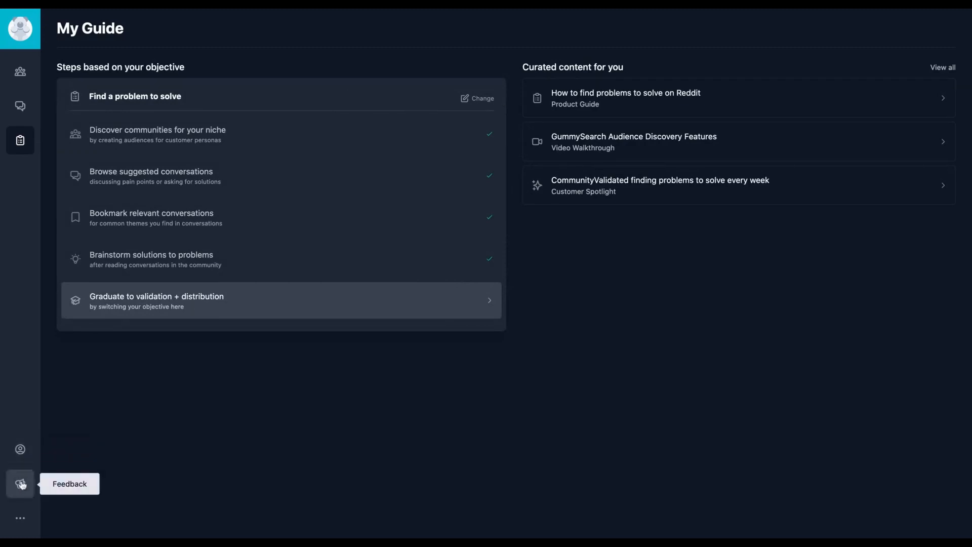
left_click(19, 512)
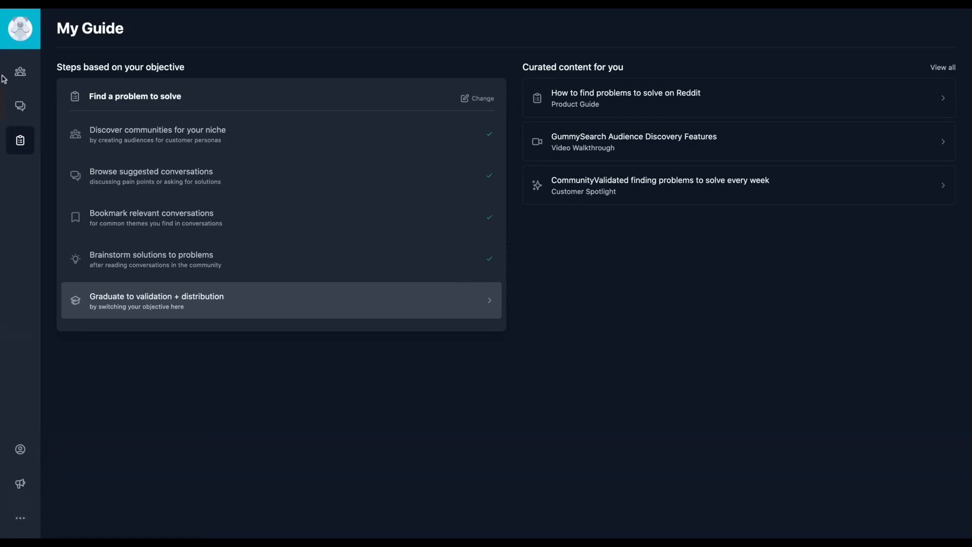
left_click(20, 72)
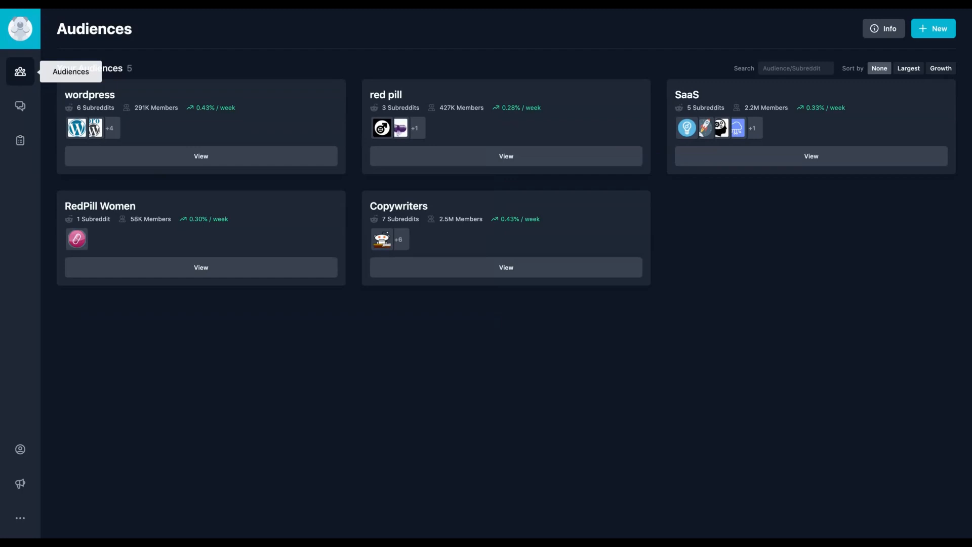
mouse_move(390, 59)
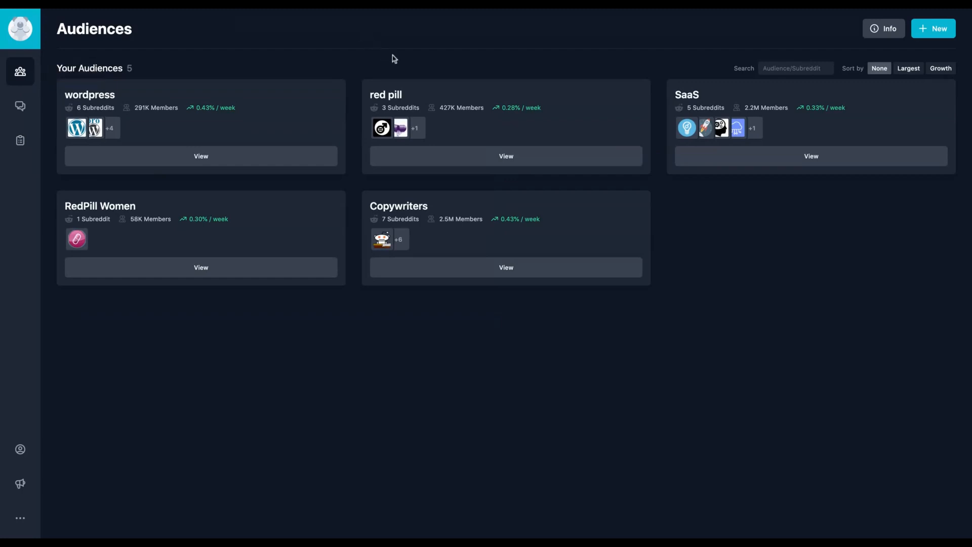